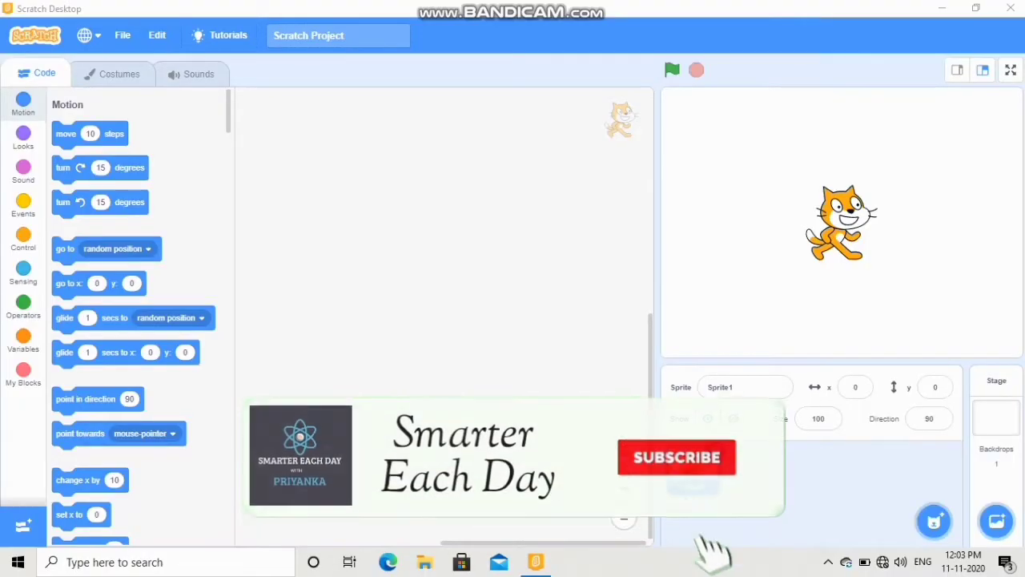
Delete the default cat sprite and set the stage backdrop to Underwater
click(996, 416)
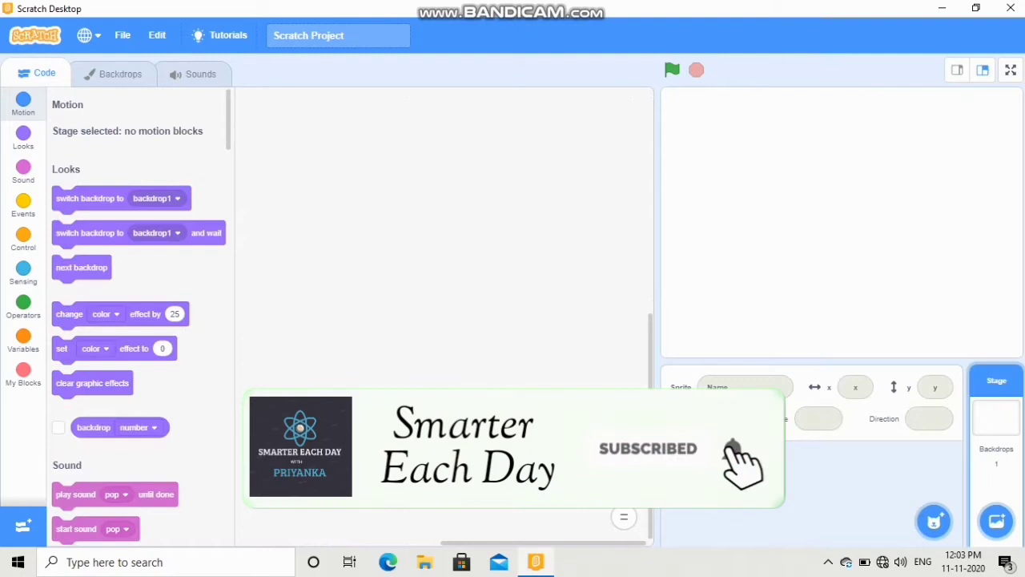
click(996, 520)
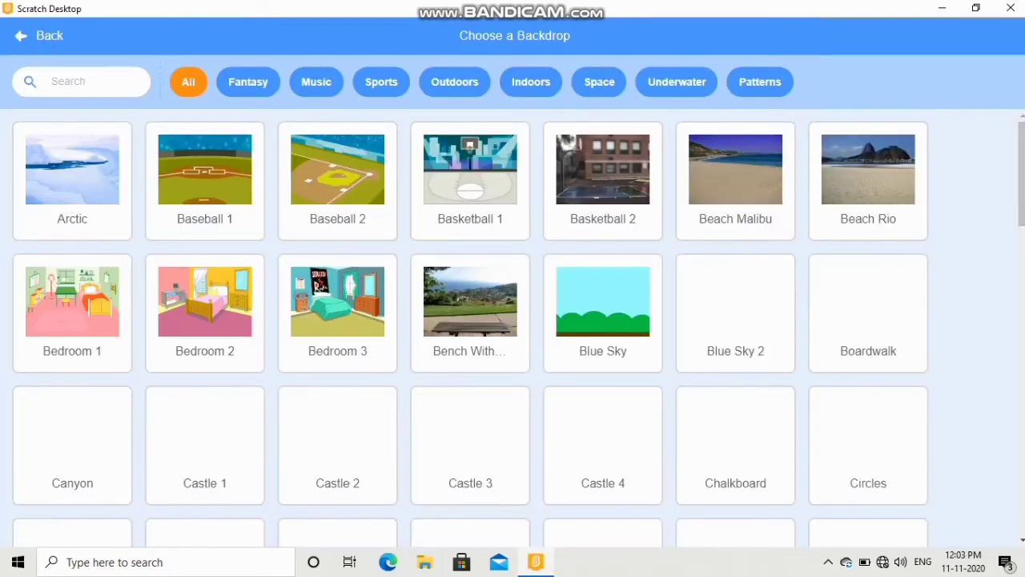
click(676, 82)
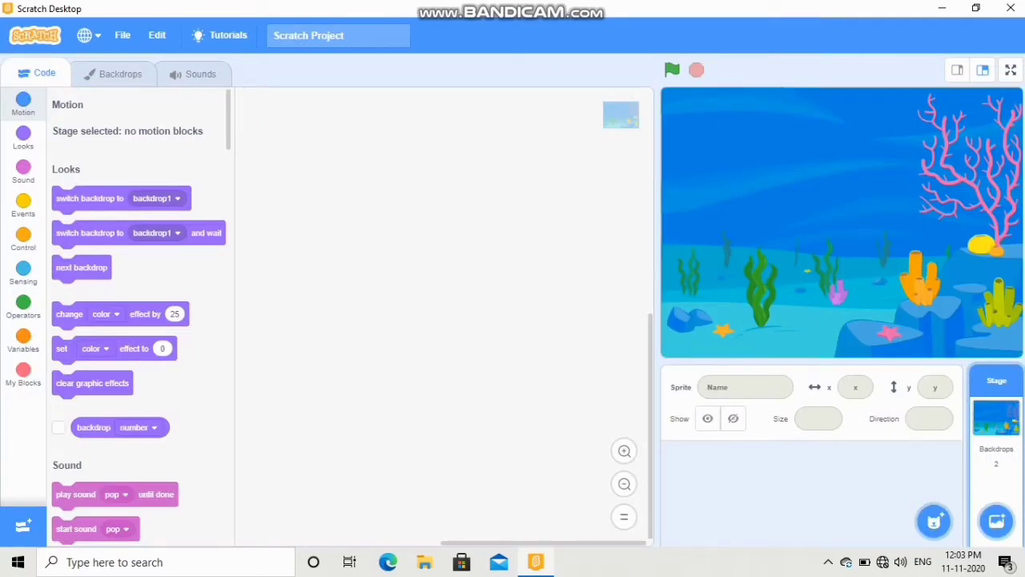
click(933, 522)
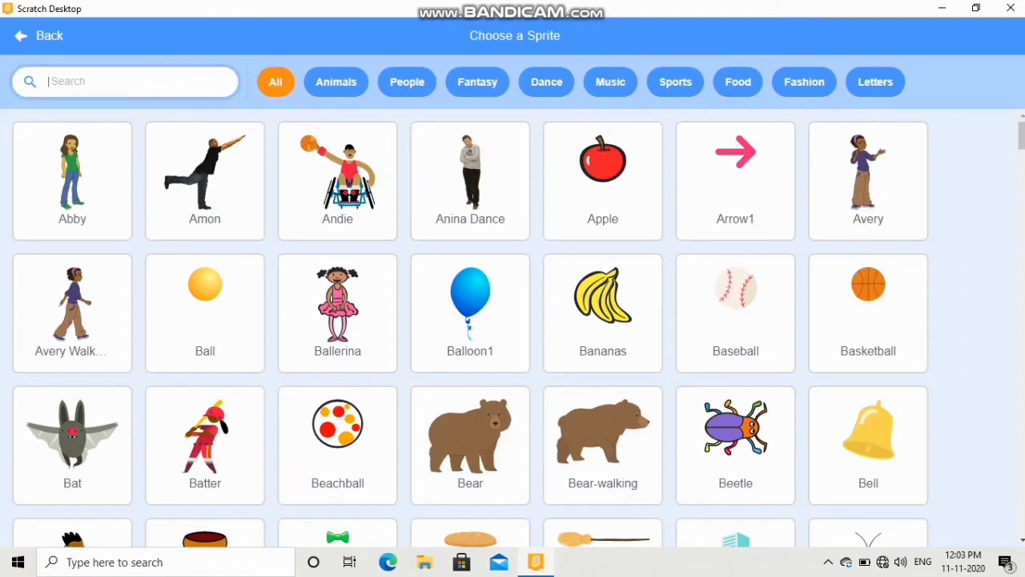
Add the Octopus and Starfish sprites from the library and shrink the starfish to size 50
text(oct)
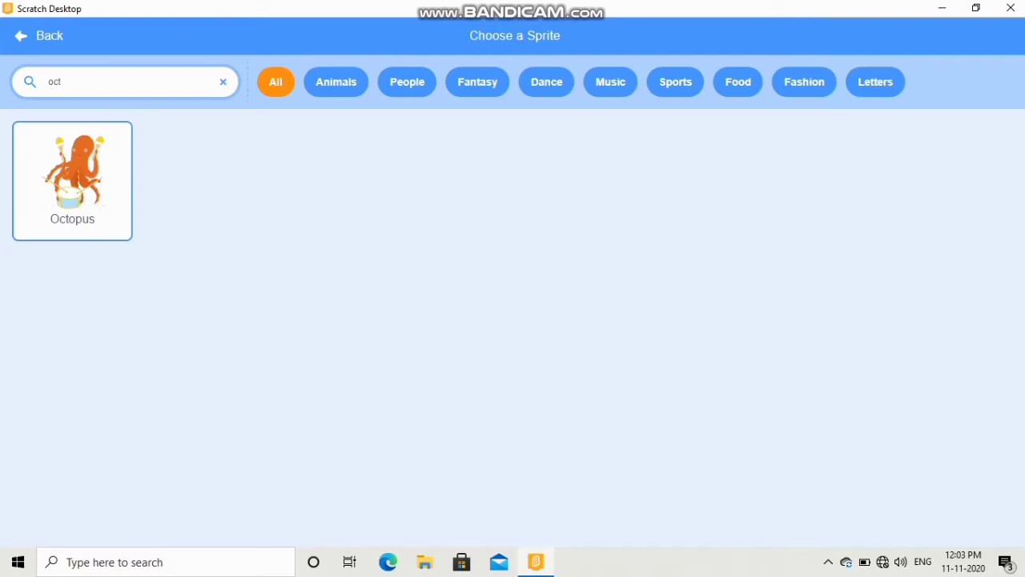
click(72, 173)
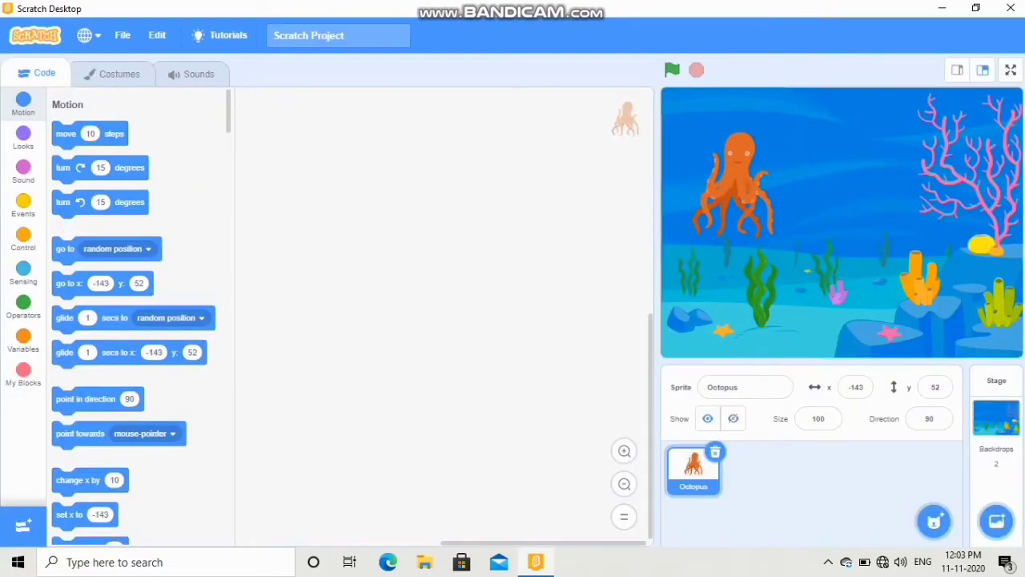
click(933, 522)
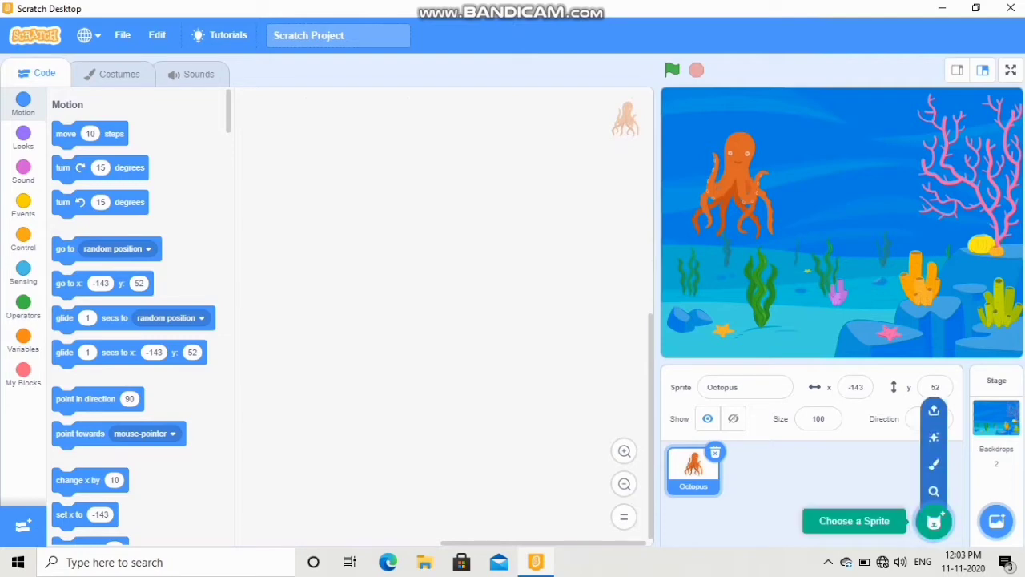
click(932, 520)
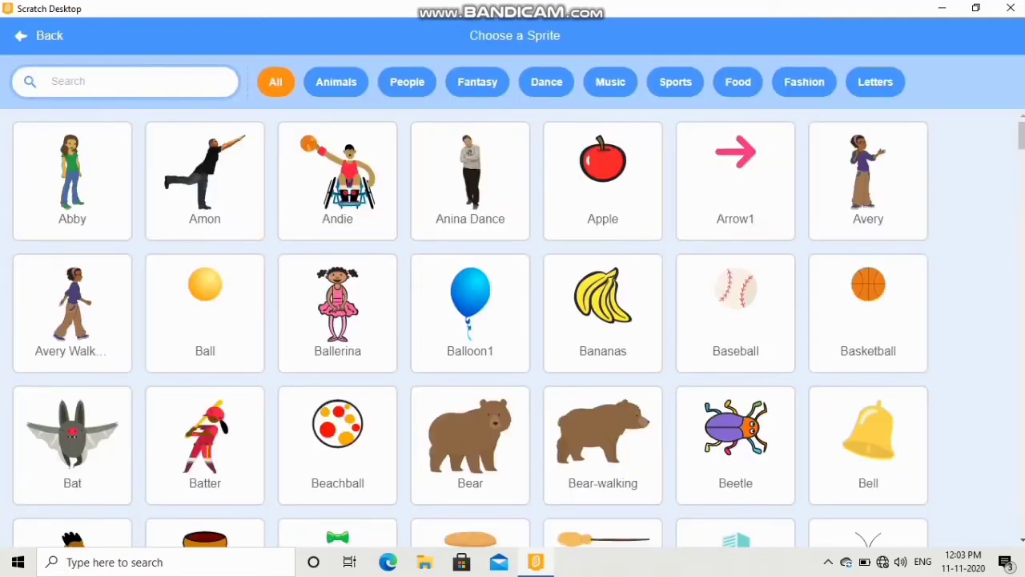
text(star)
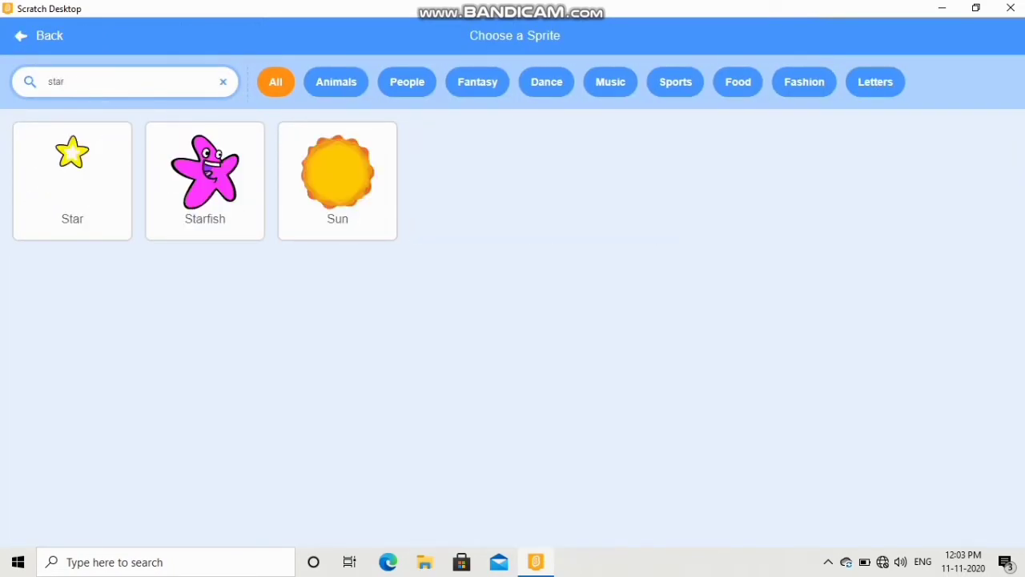
click(205, 176)
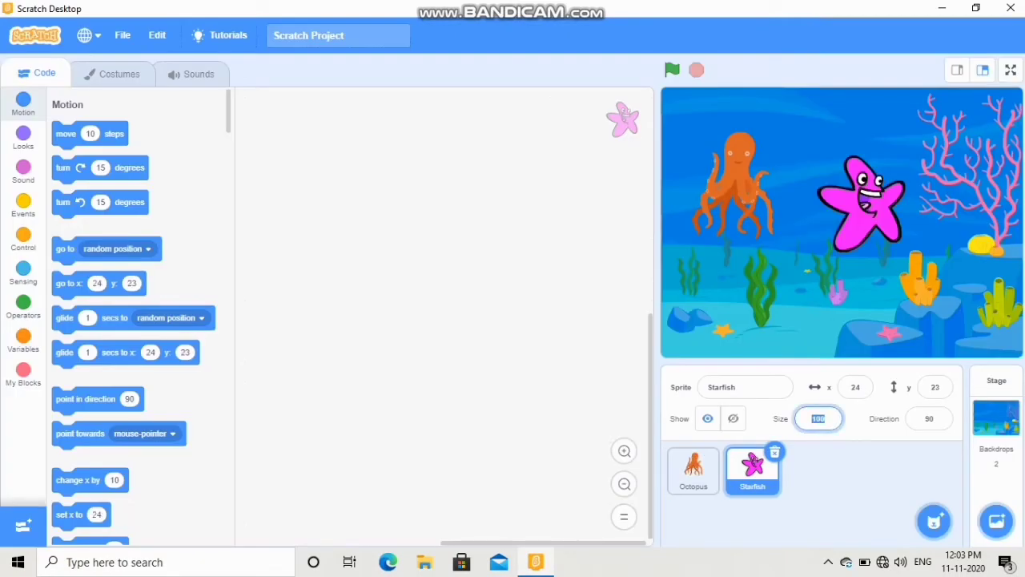
text(50)
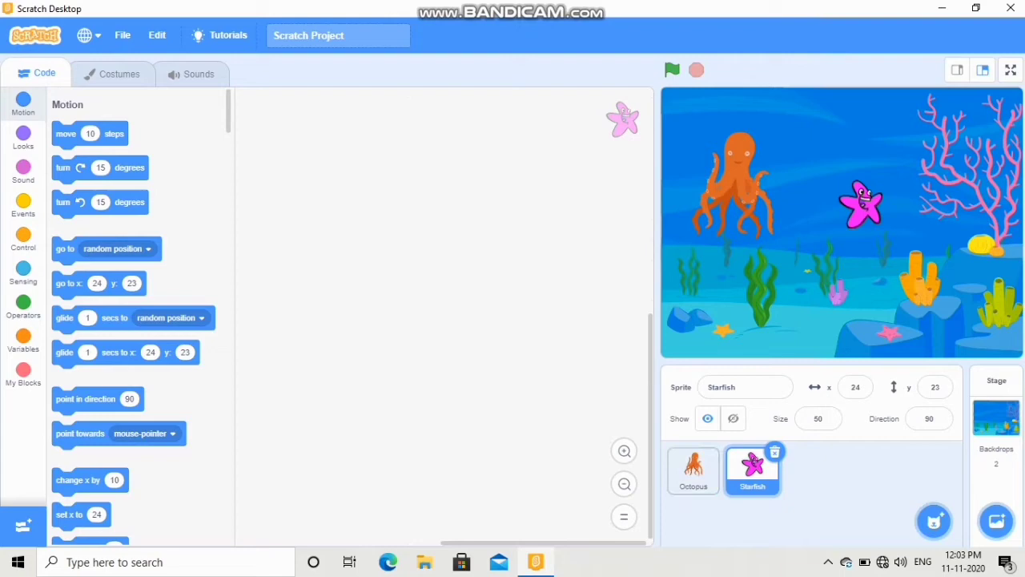
Give the starfish a green-flag script that forever glides 1 sec to a random position
click(23, 205)
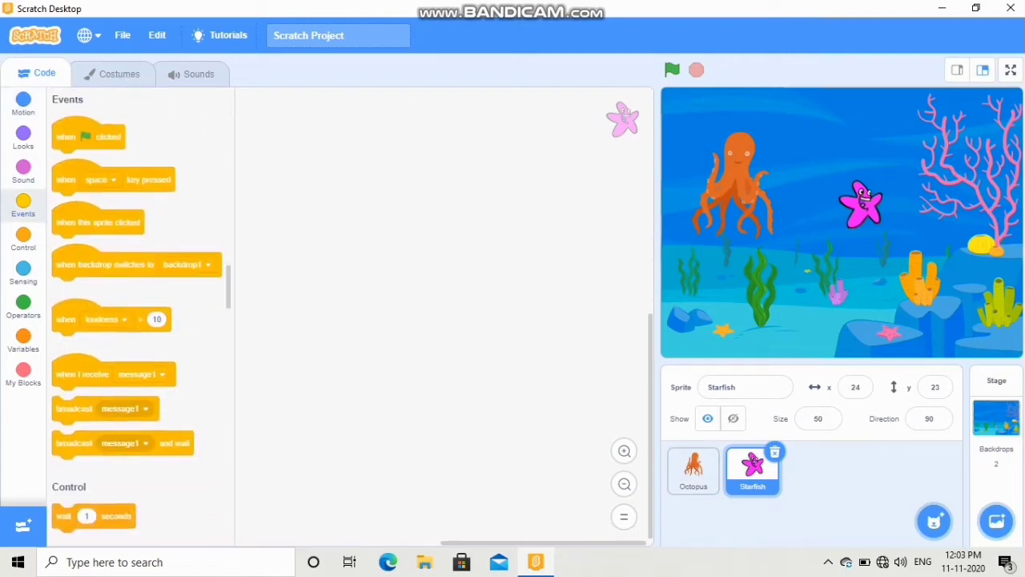
drag(88, 136, 344, 148)
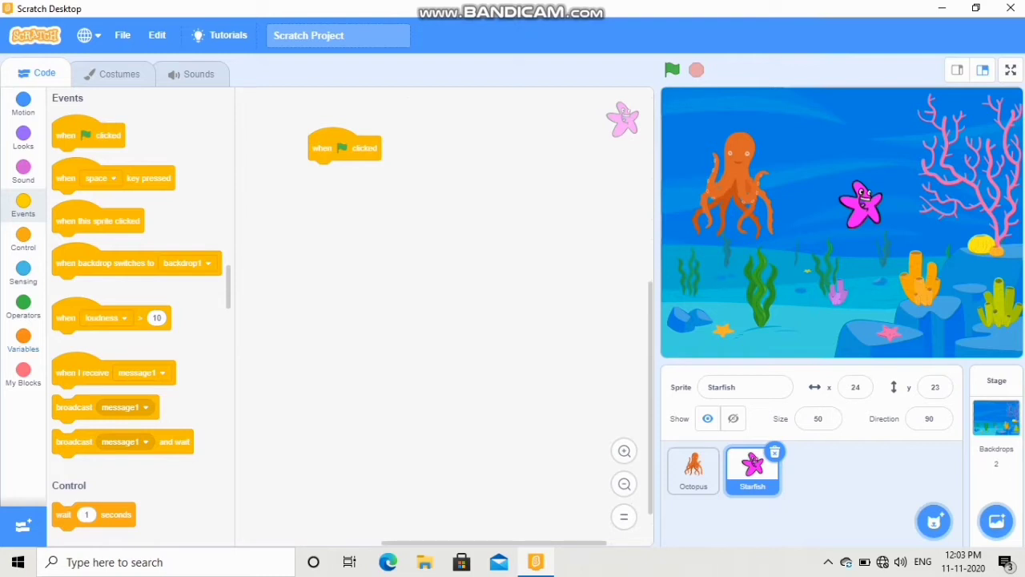
scroll(down, 3)
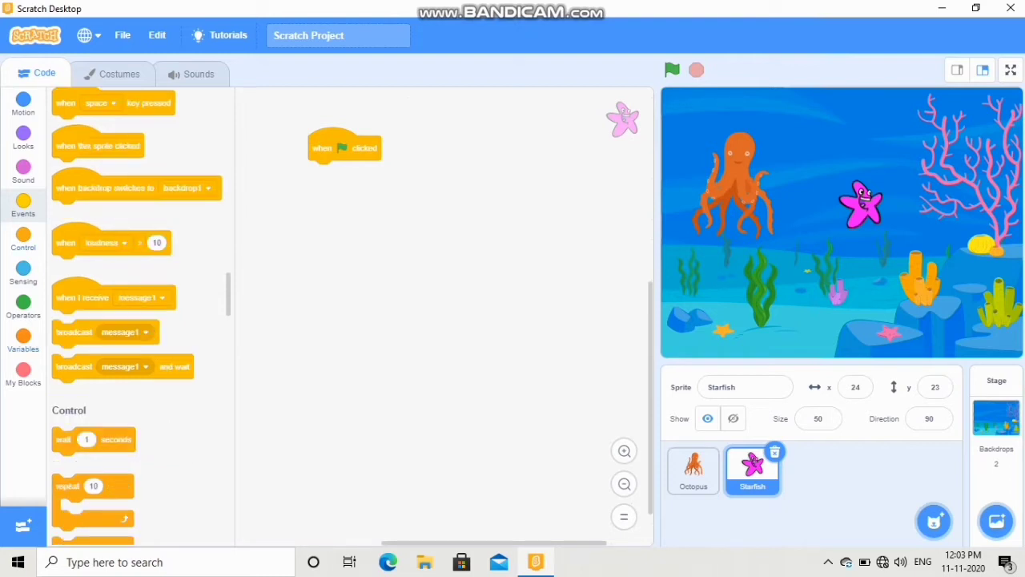
click(23, 241)
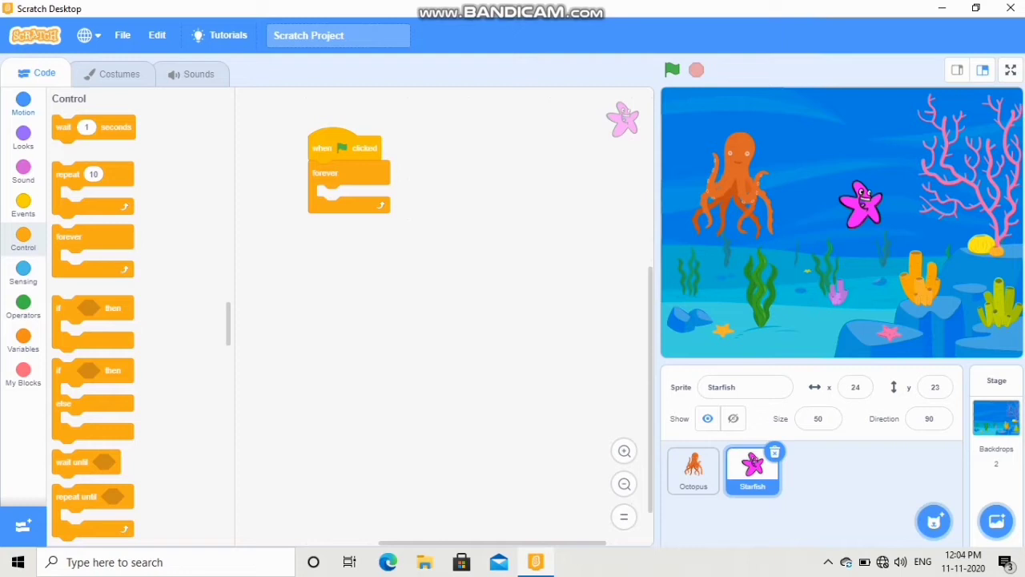
click(23, 104)
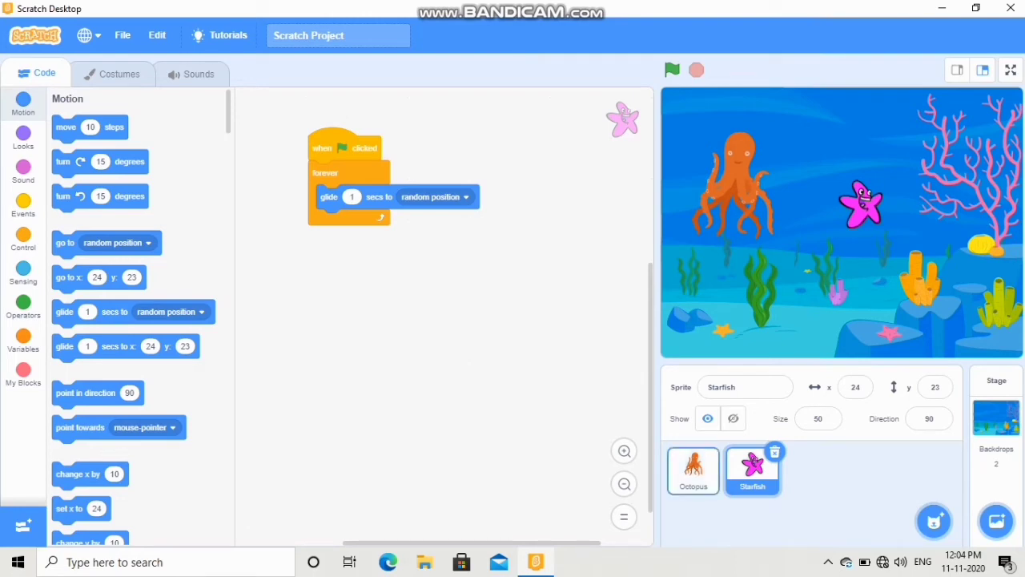
click(692, 471)
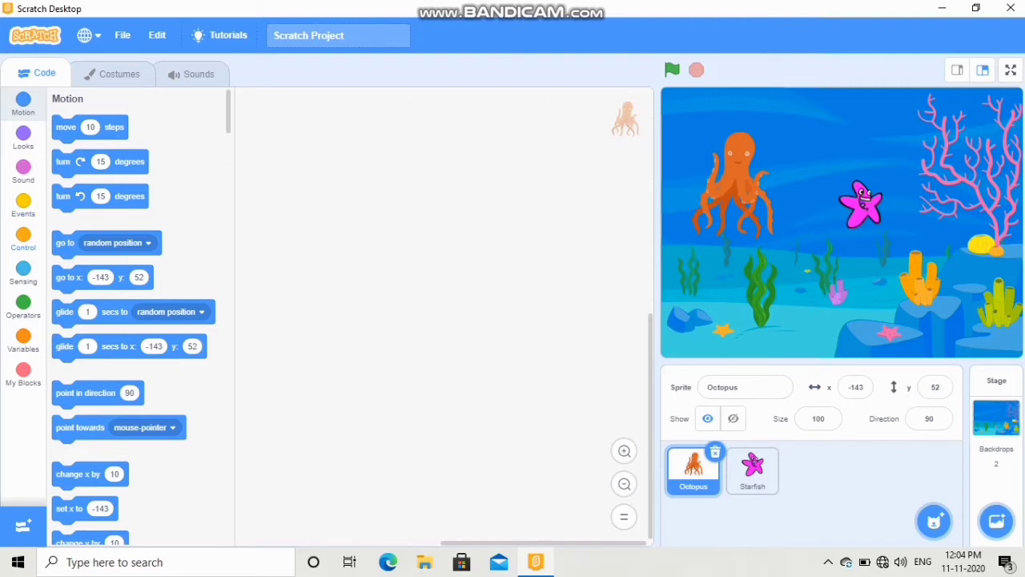
Give the octopus a right-arrow script that changes x by 10
click(23, 205)
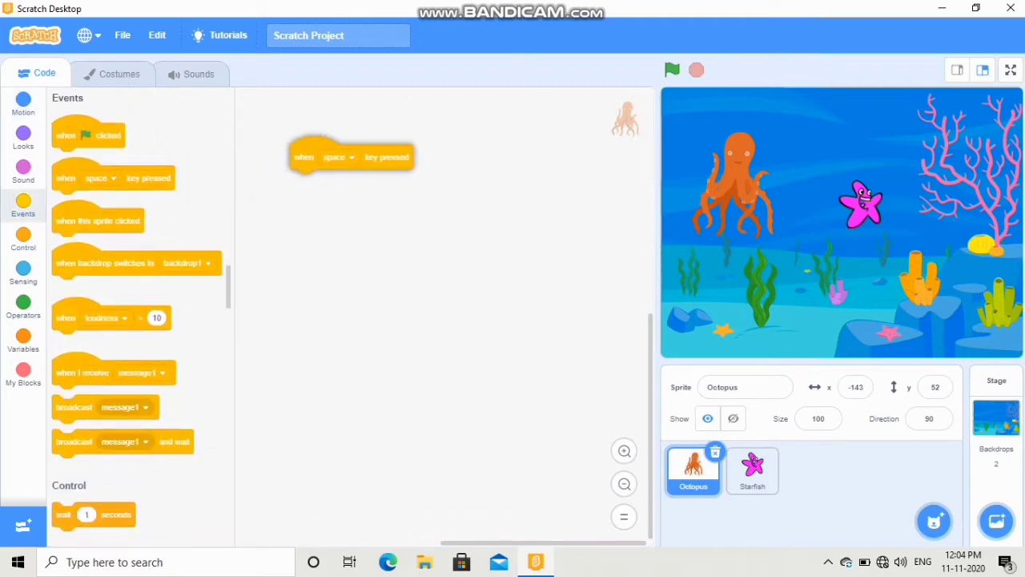
click(337, 157)
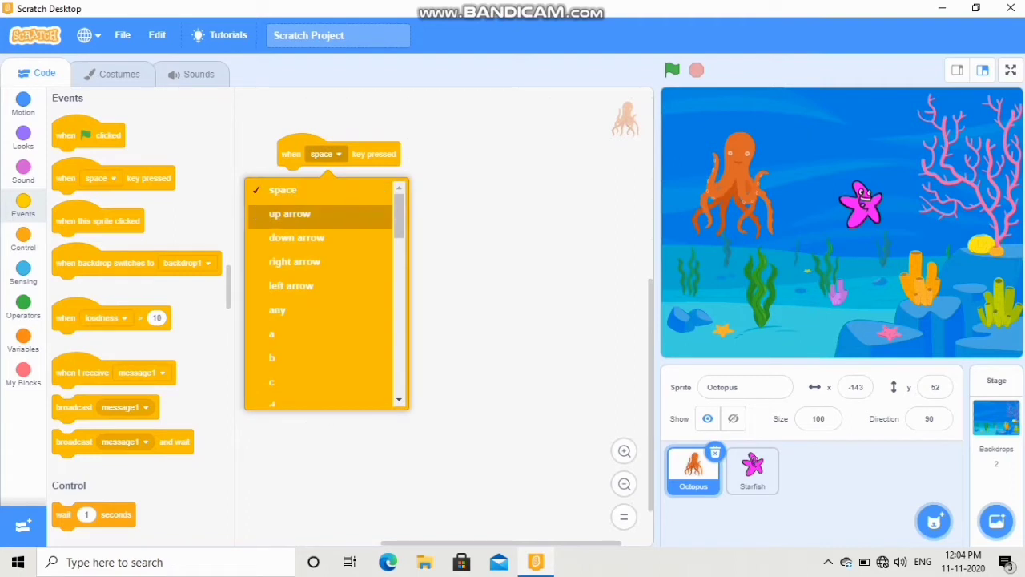
click(295, 261)
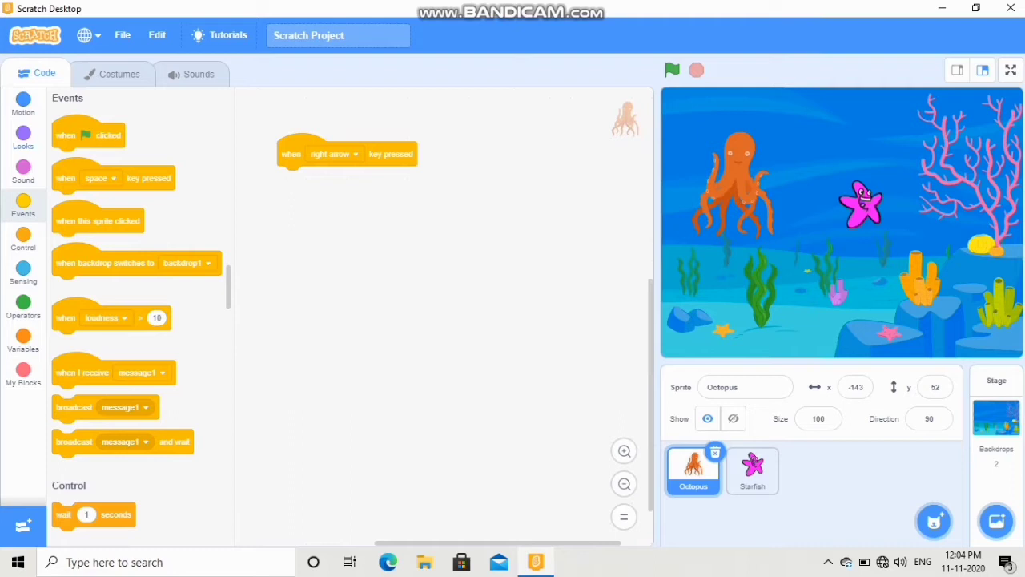
click(22, 104)
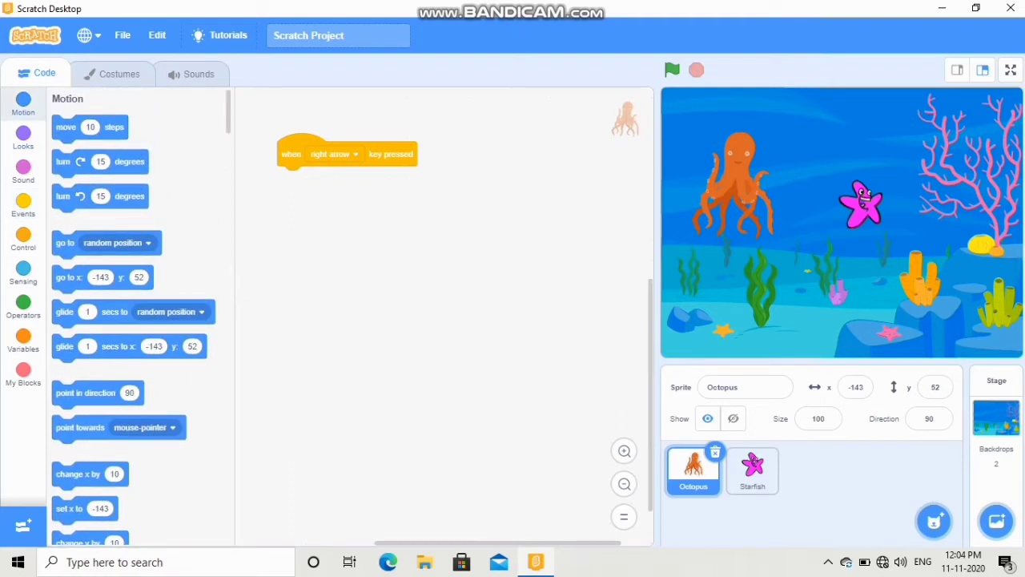
drag(79, 474, 305, 177)
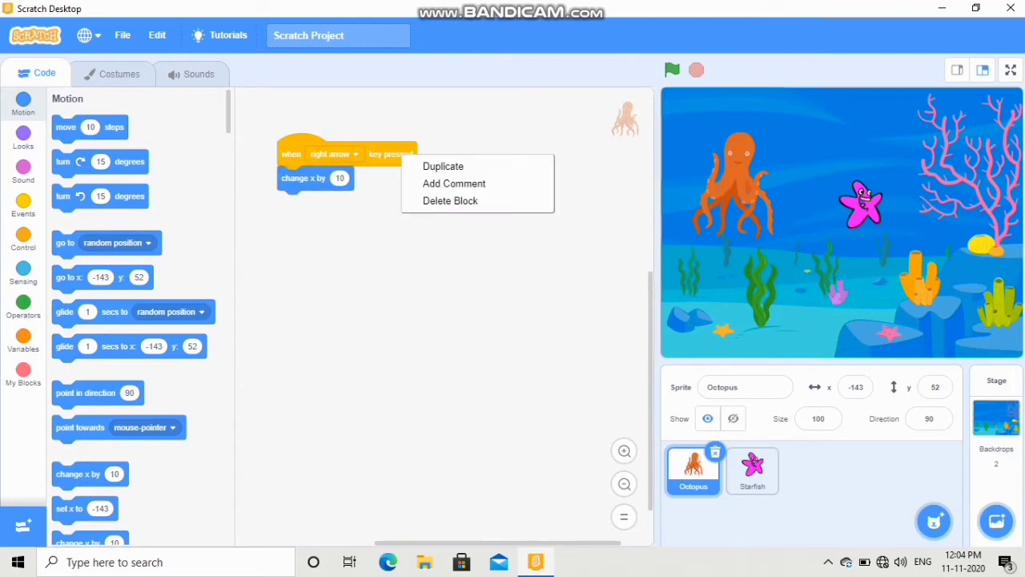
Duplicate it into a left-arrow script that changes x by -10
click(442, 164)
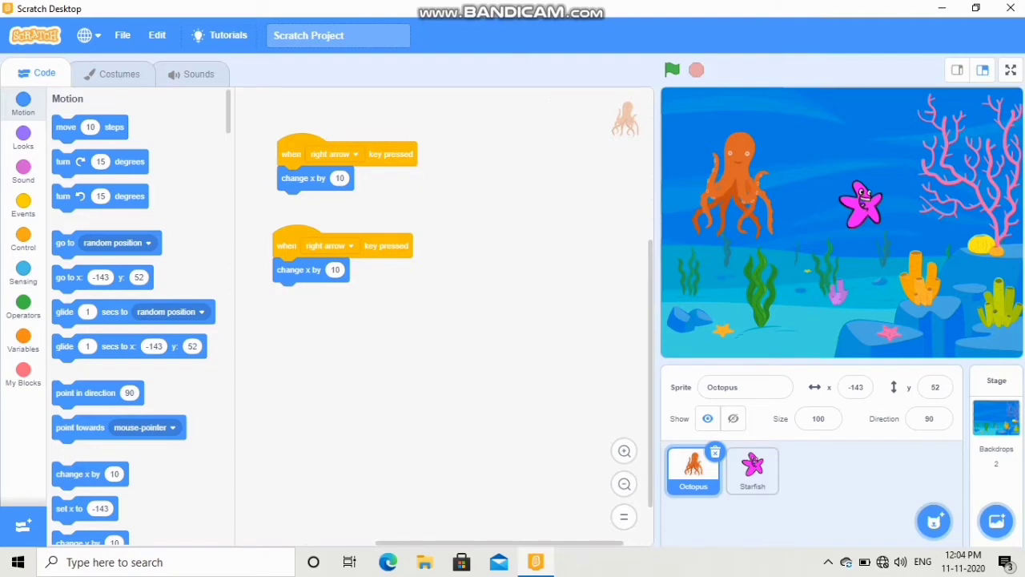
click(327, 245)
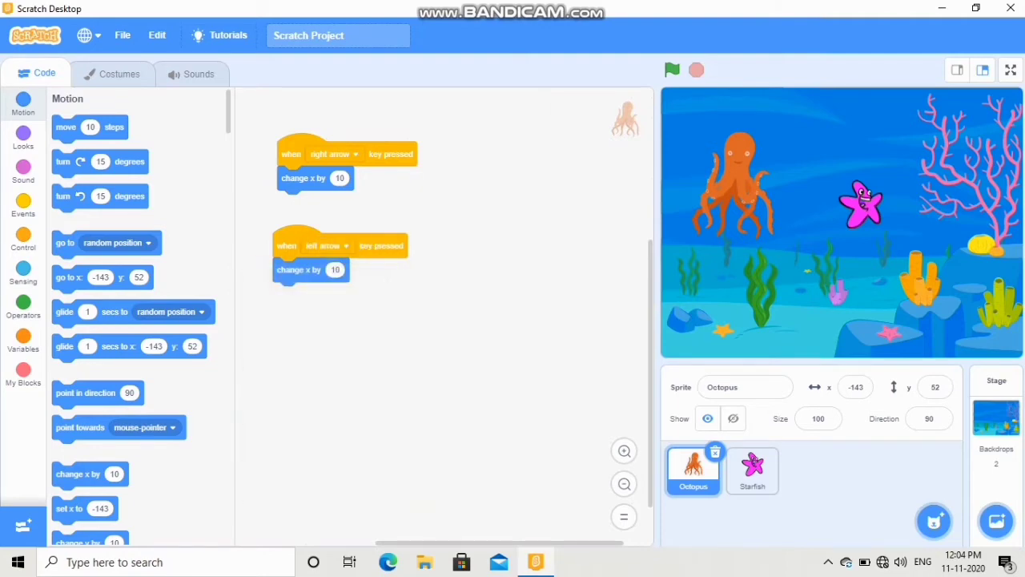
click(335, 269)
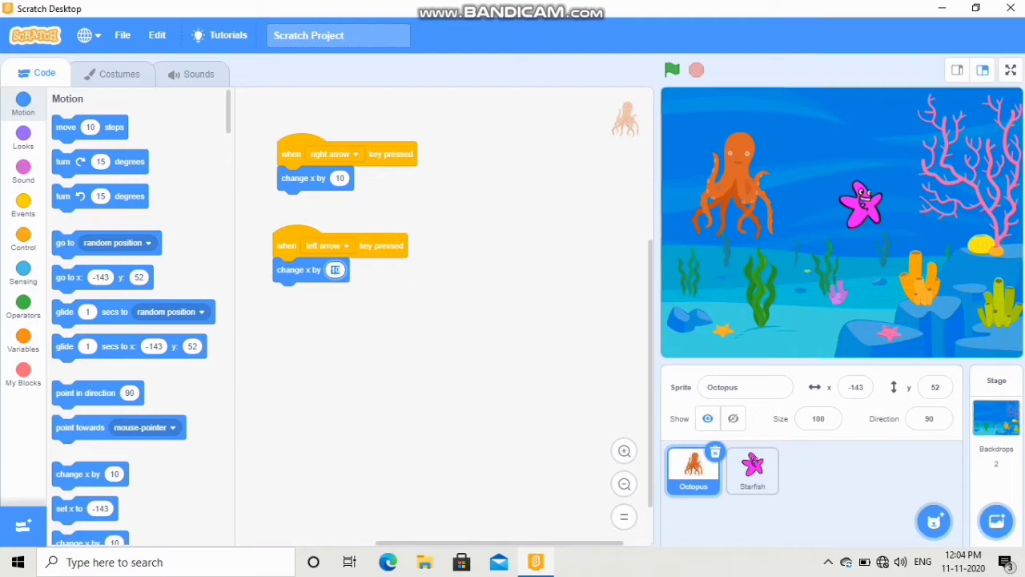
text(-1)
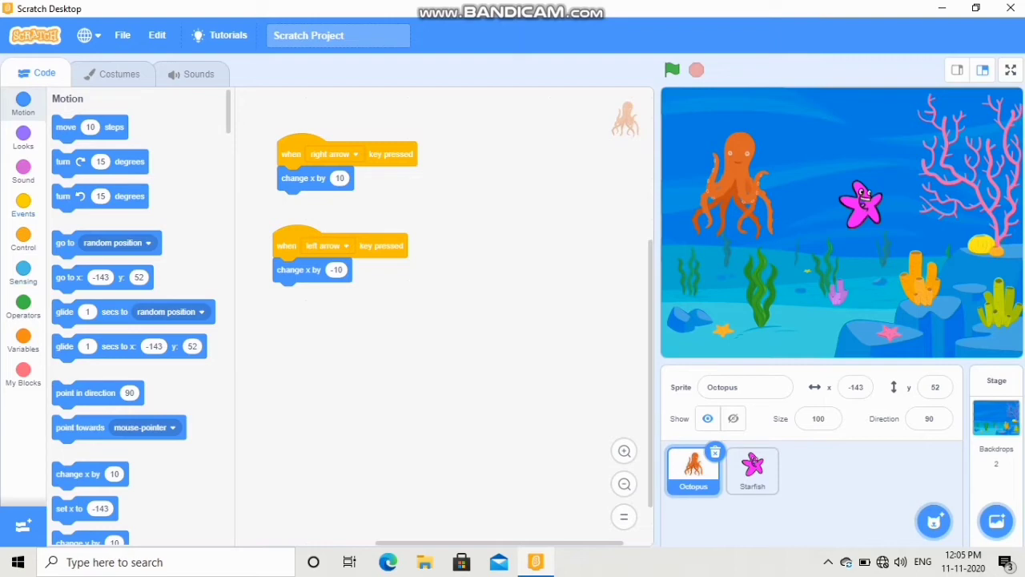
Give the octopus an up-arrow script that changes y by 10
click(23, 205)
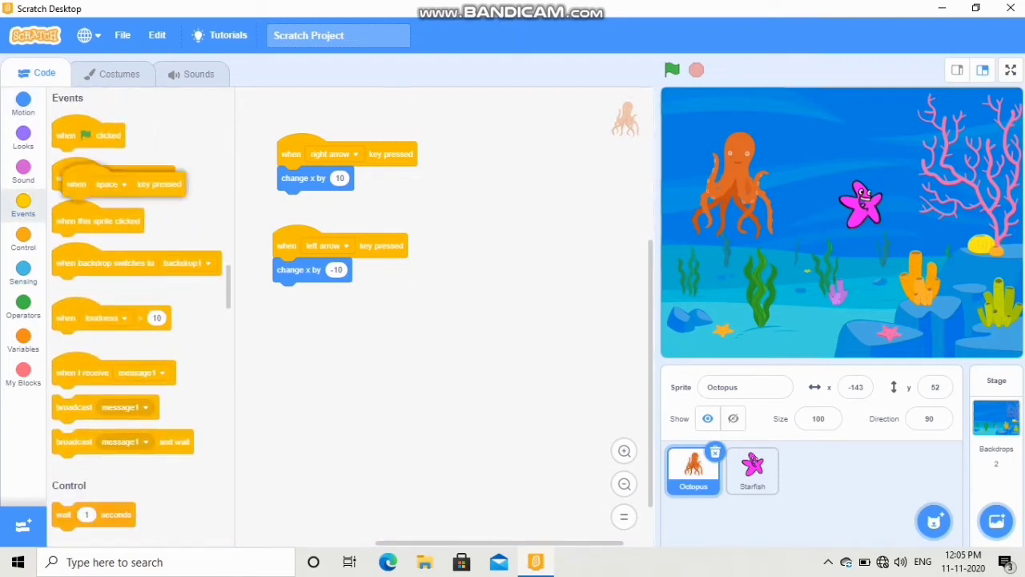
drag(119, 178, 331, 325)
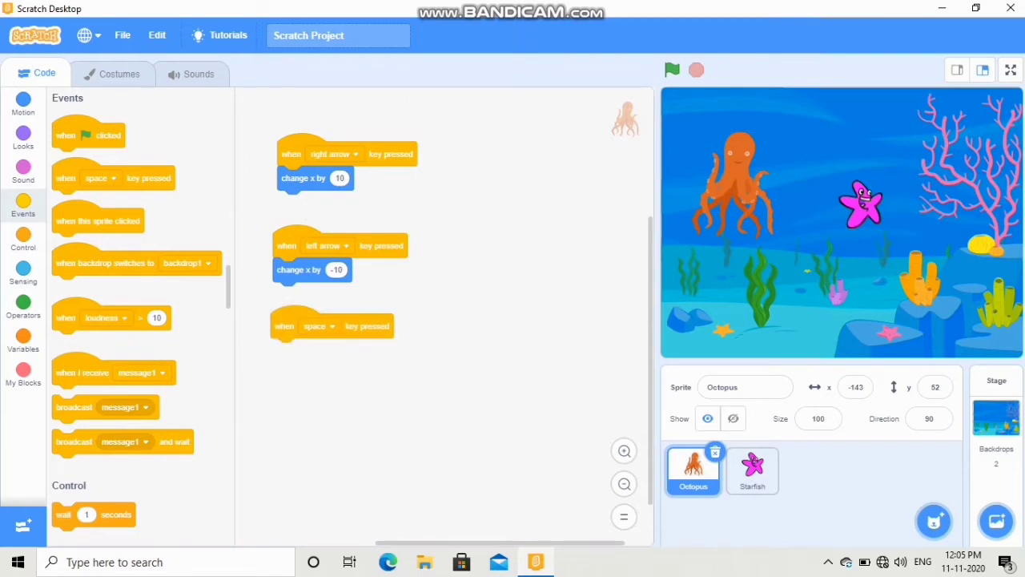
click(319, 325)
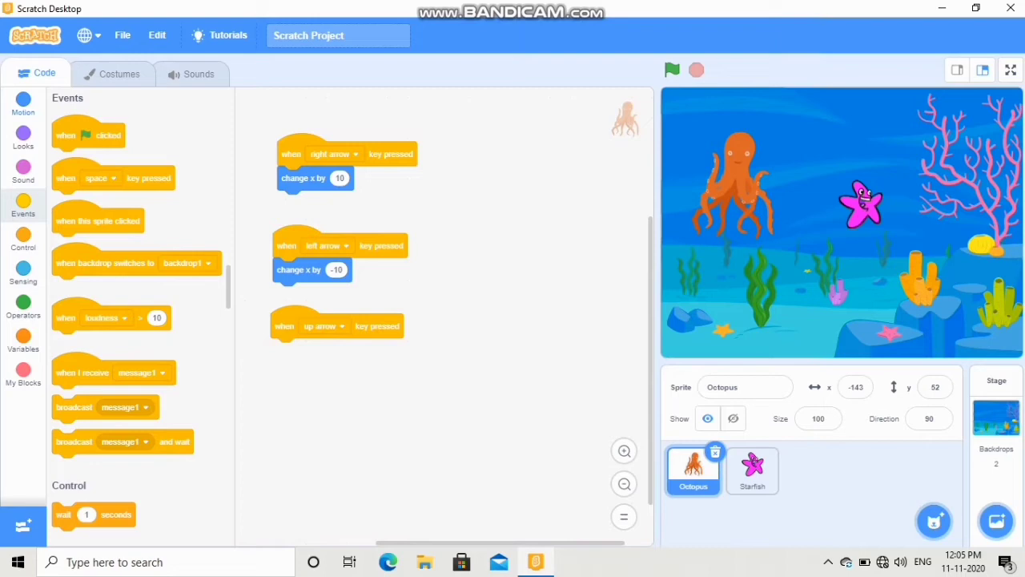
click(22, 104)
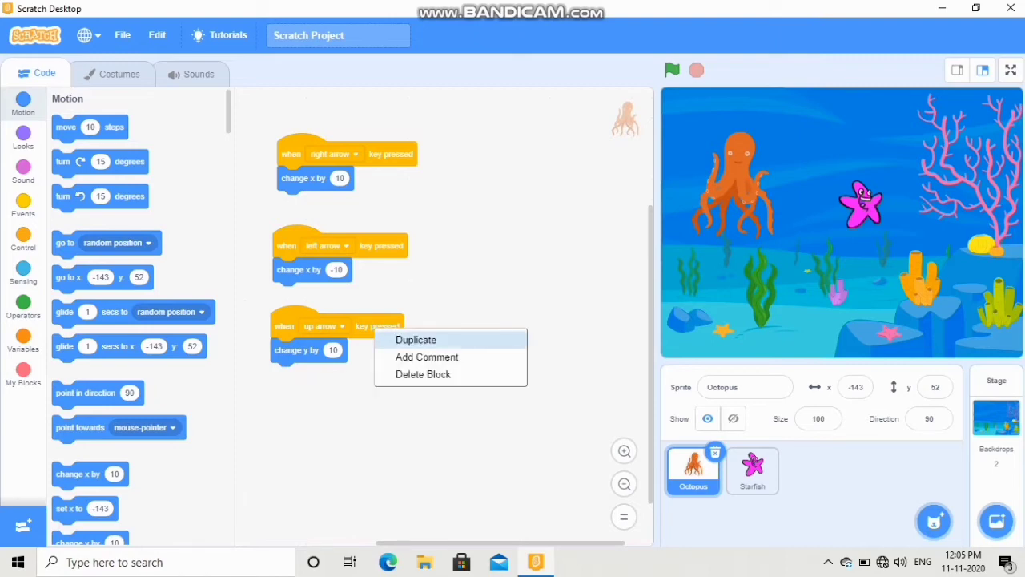
Duplicate it into a down-arrow script changing y by -10, then run the starfish's glide script
click(416, 339)
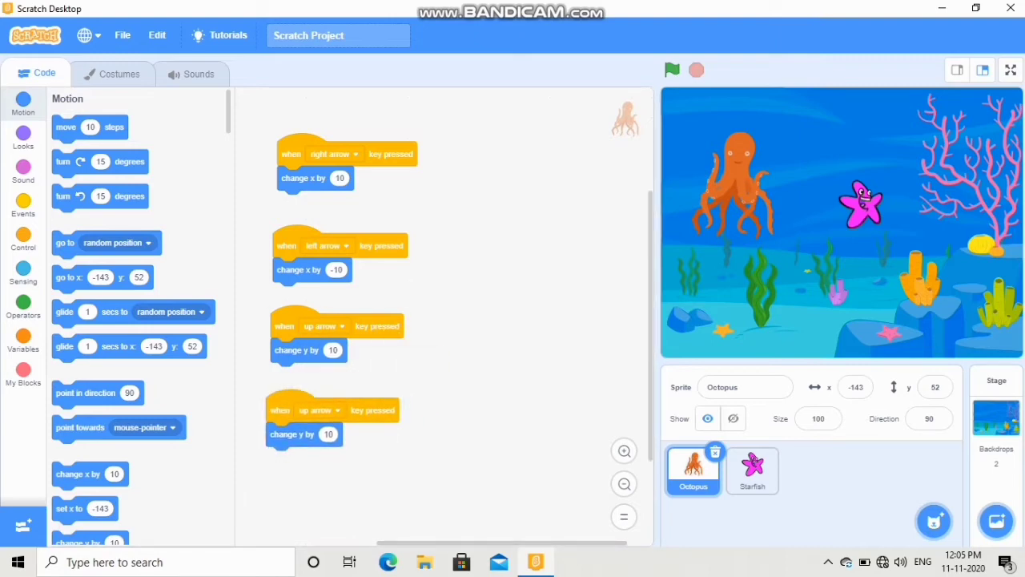
click(318, 410)
text(-10)
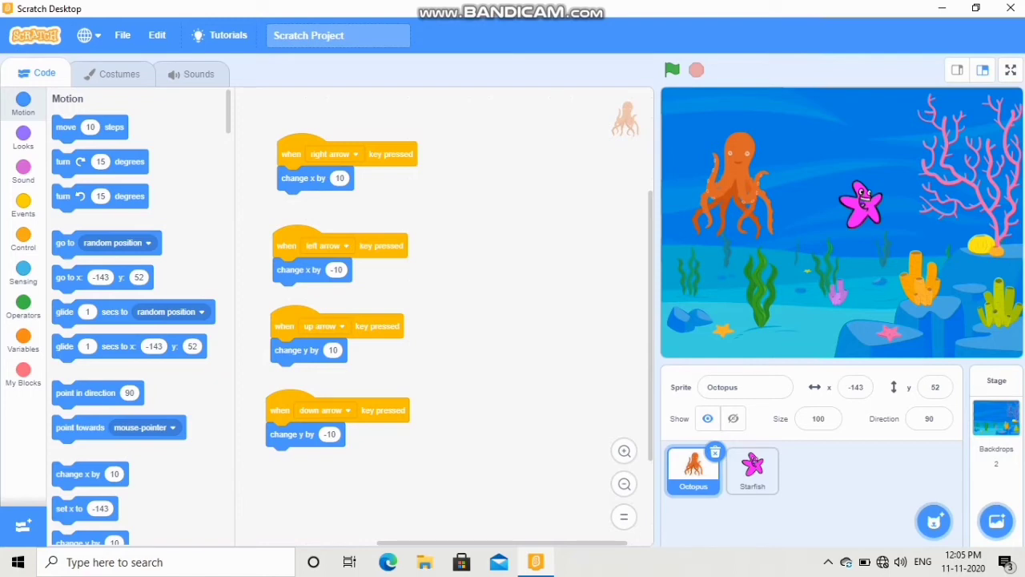
click(751, 471)
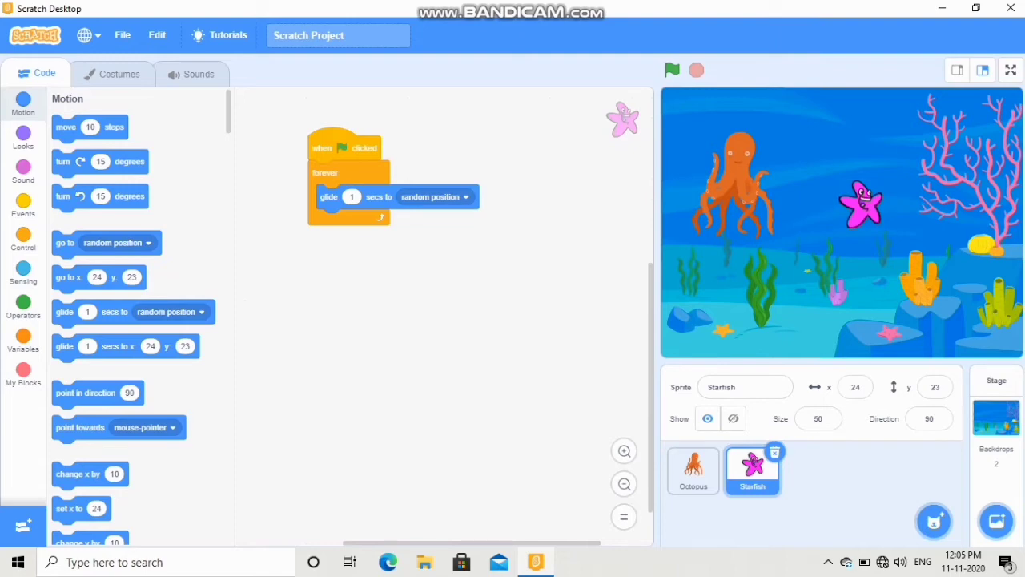
click(673, 71)
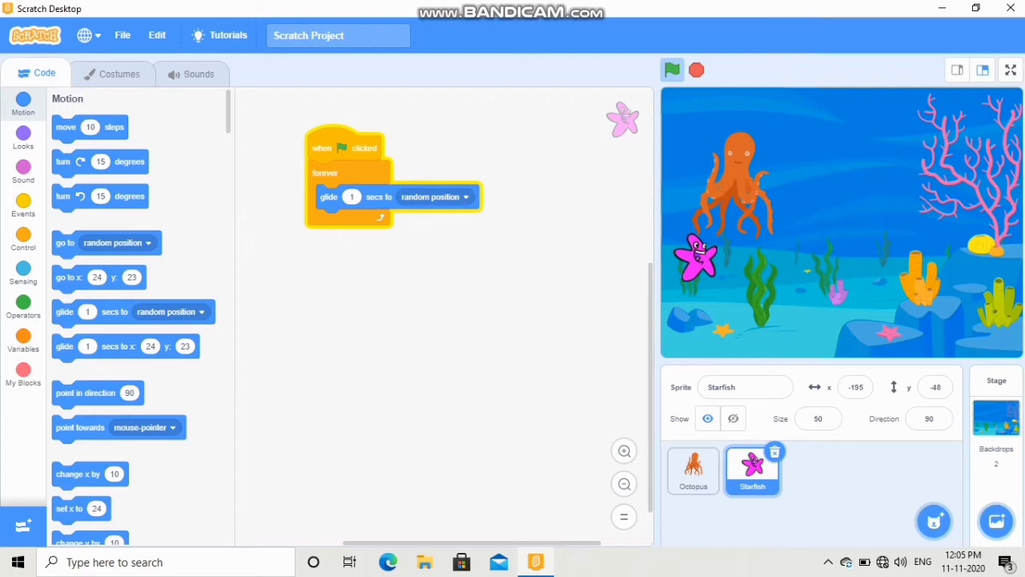
Run the game to watch the starfish glide and test the octopus's arrow-key movement
click(671, 71)
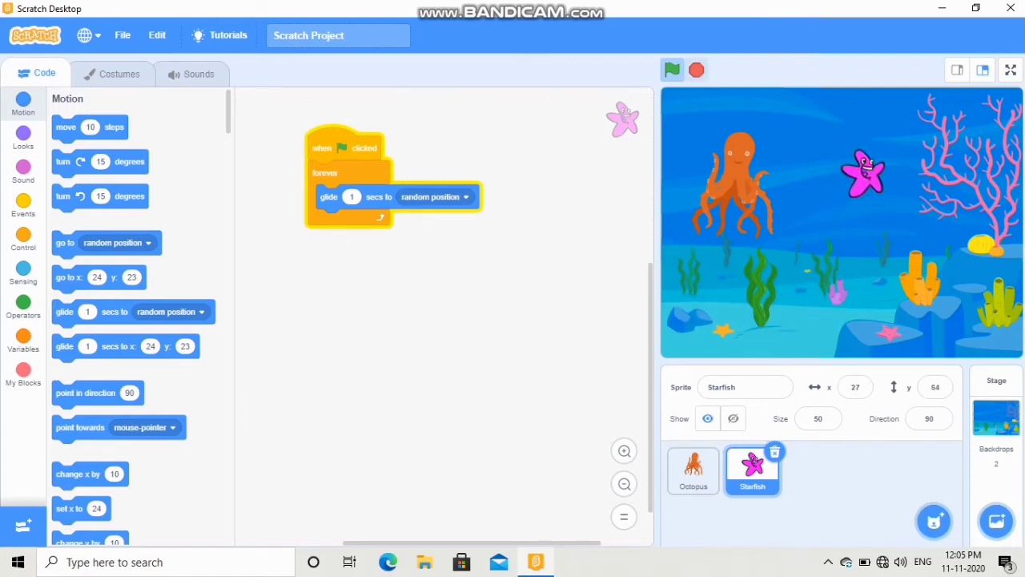
click(692, 471)
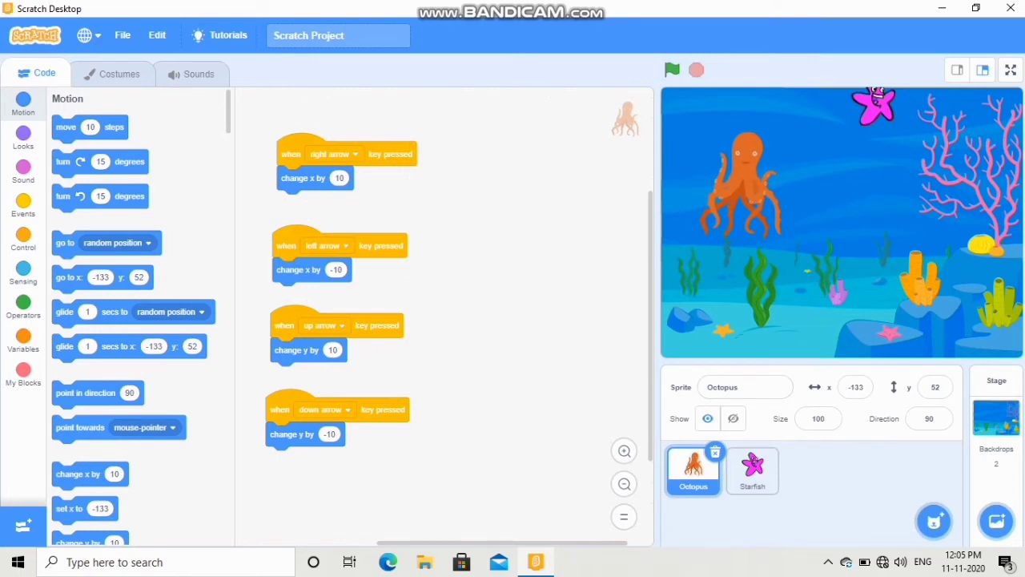
click(671, 71)
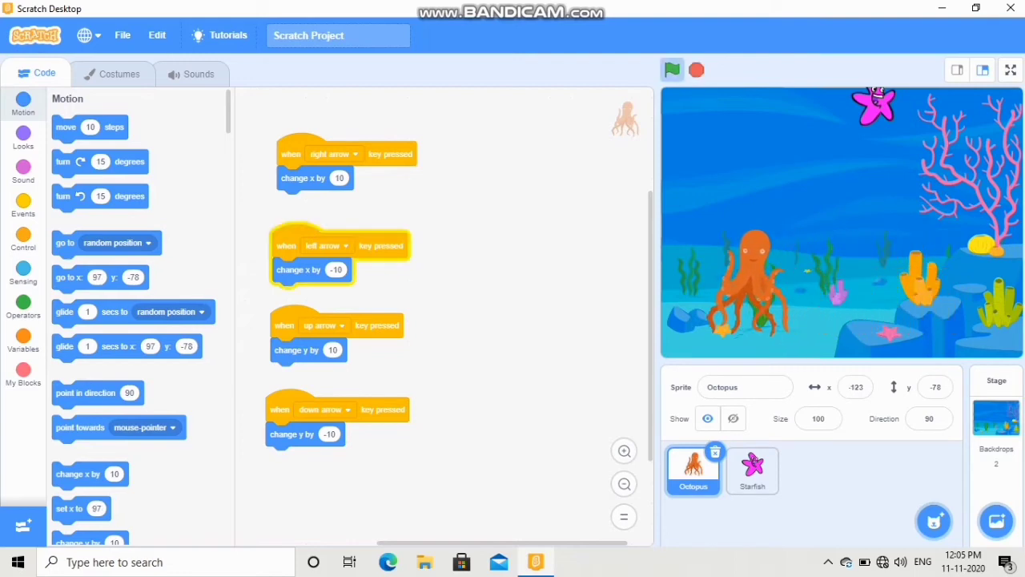
click(673, 71)
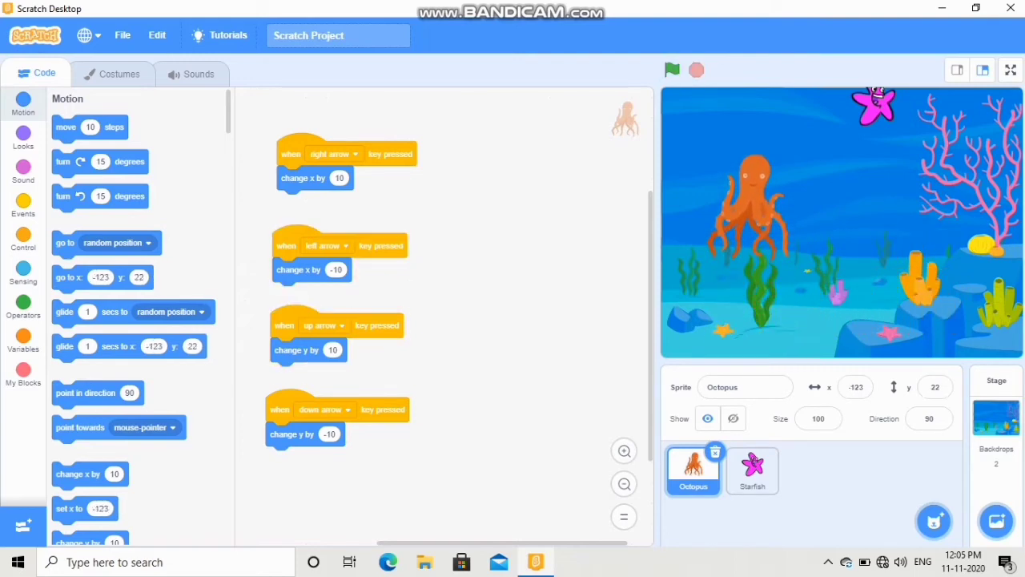
click(671, 71)
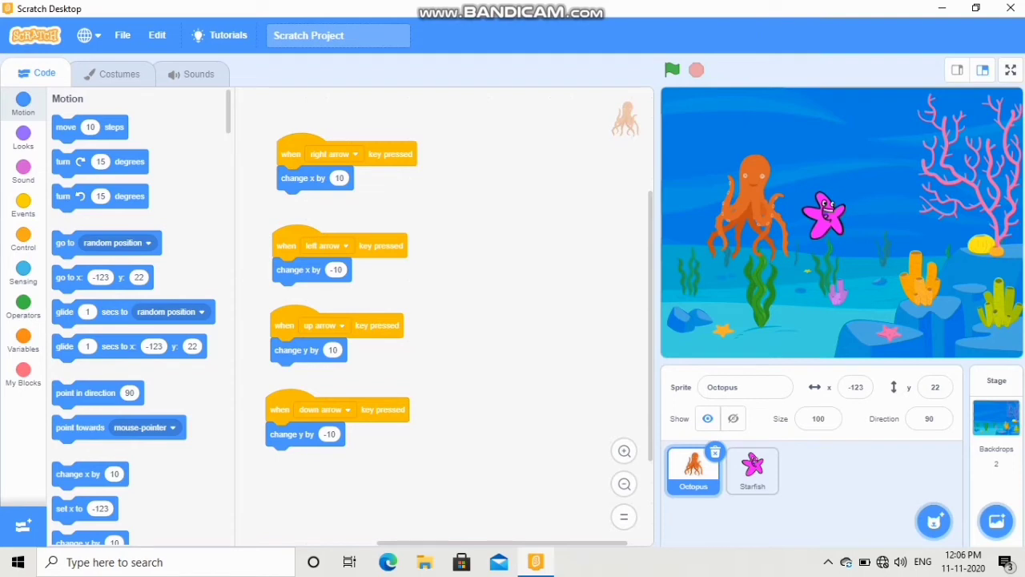
Give the octopus a green-flag script with a forever loop
click(22, 205)
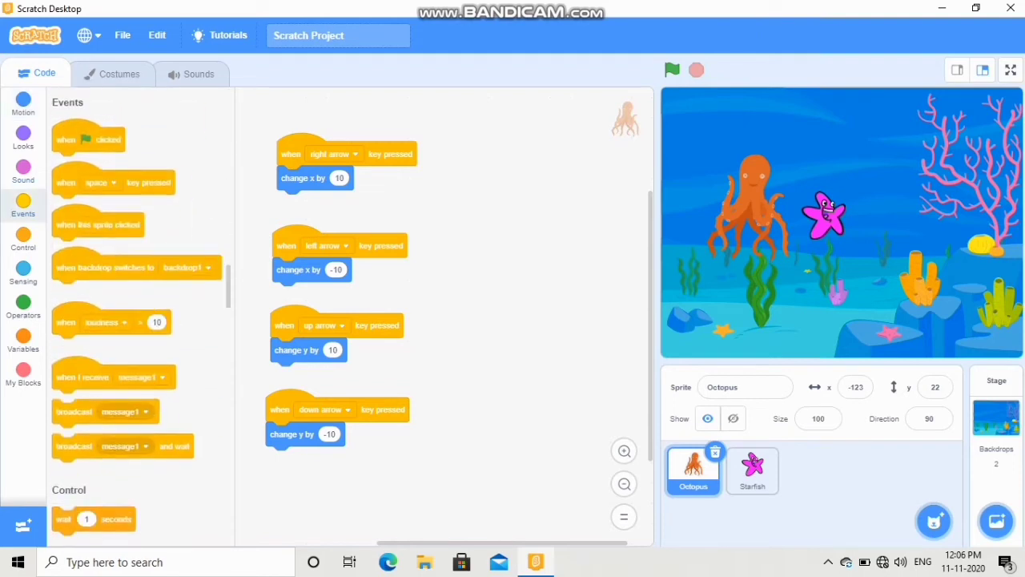
drag(88, 135, 497, 180)
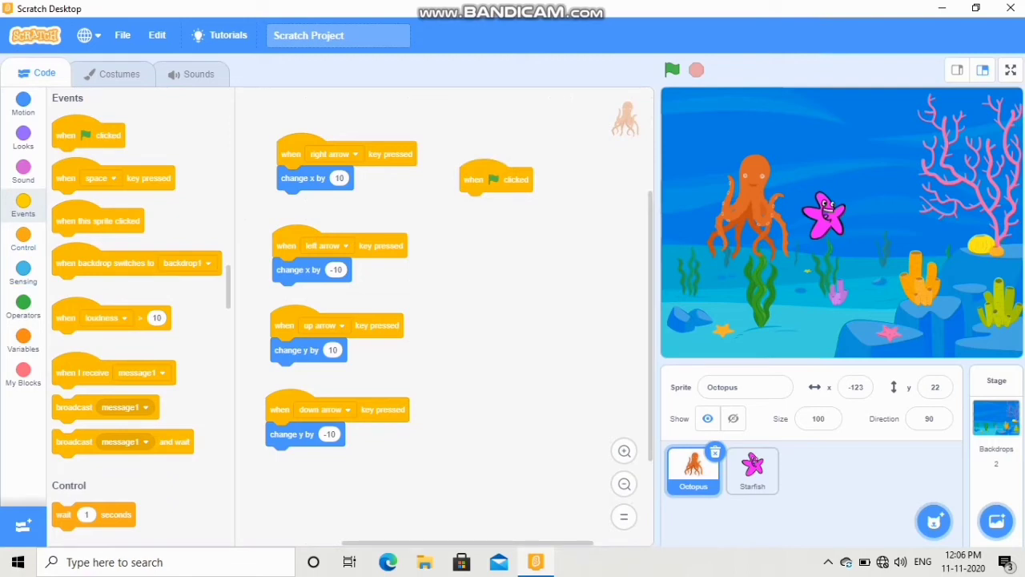
click(23, 239)
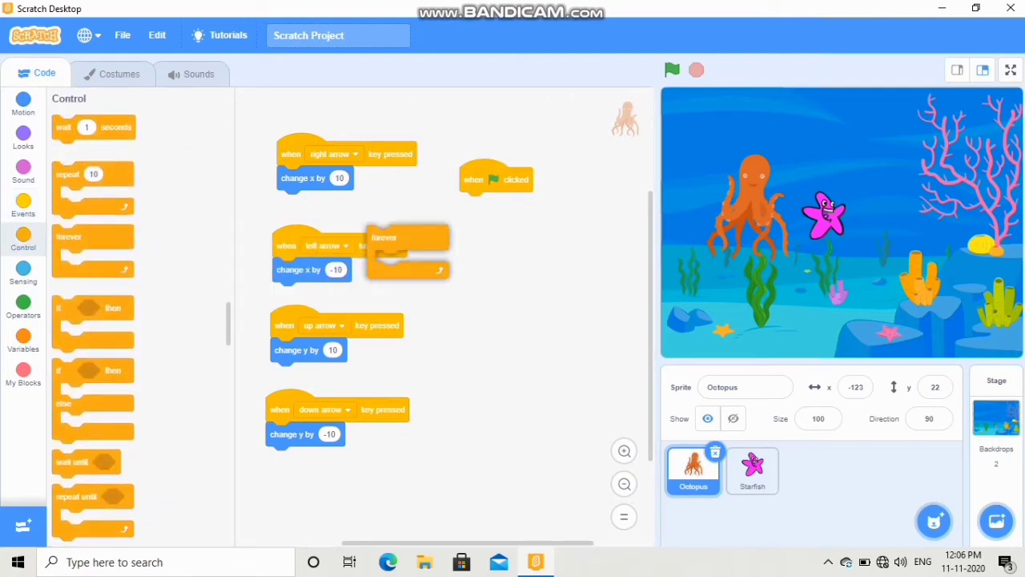
drag(409, 237, 481, 200)
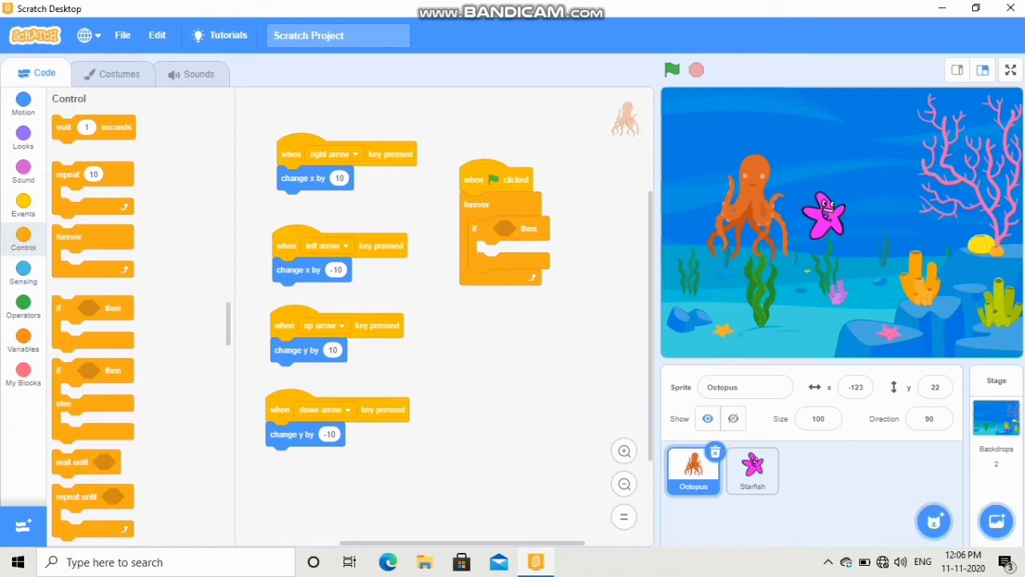
Inside the loop, add an 'if touching Starfish then' check
click(22, 272)
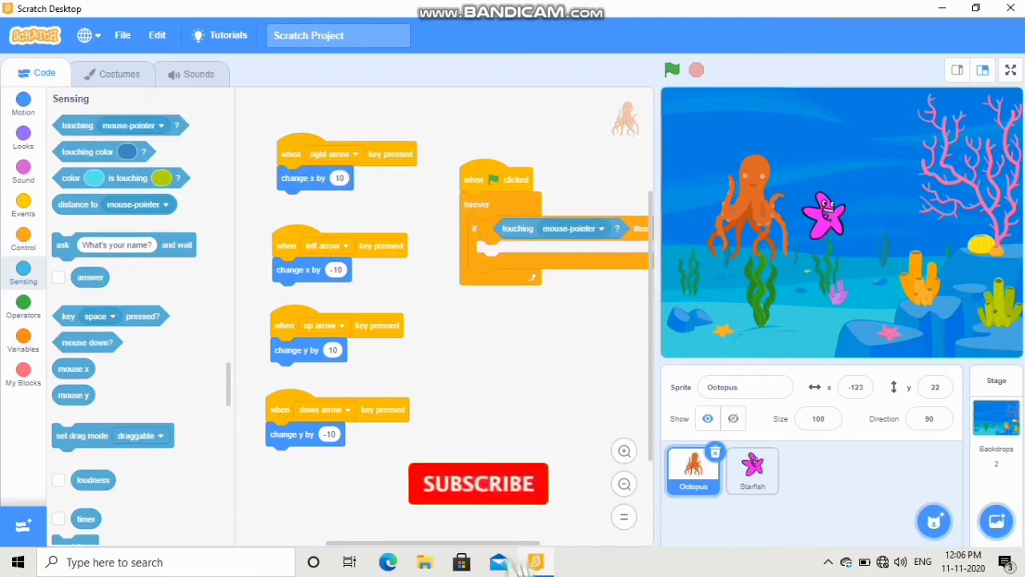
click(595, 228)
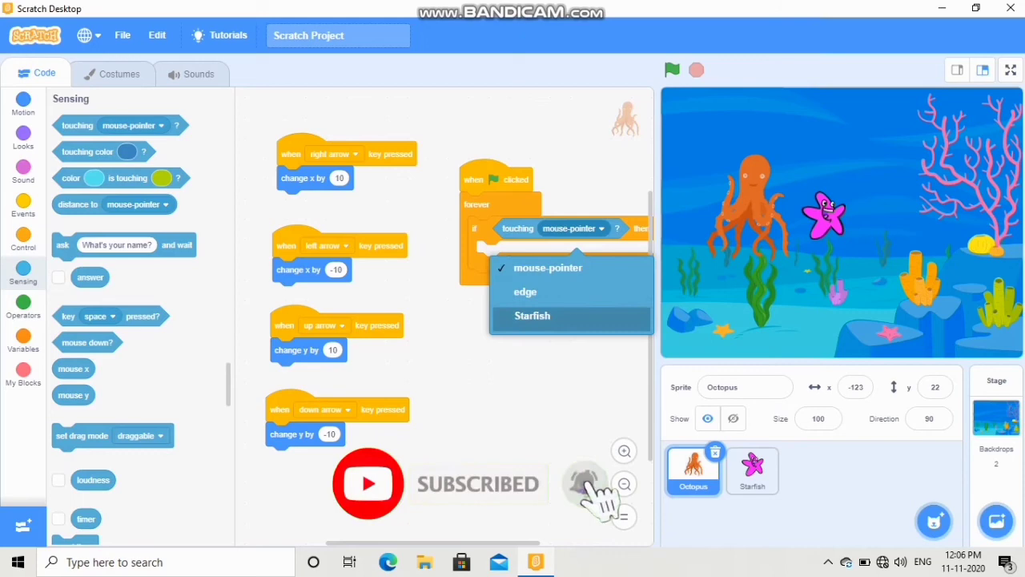
click(532, 314)
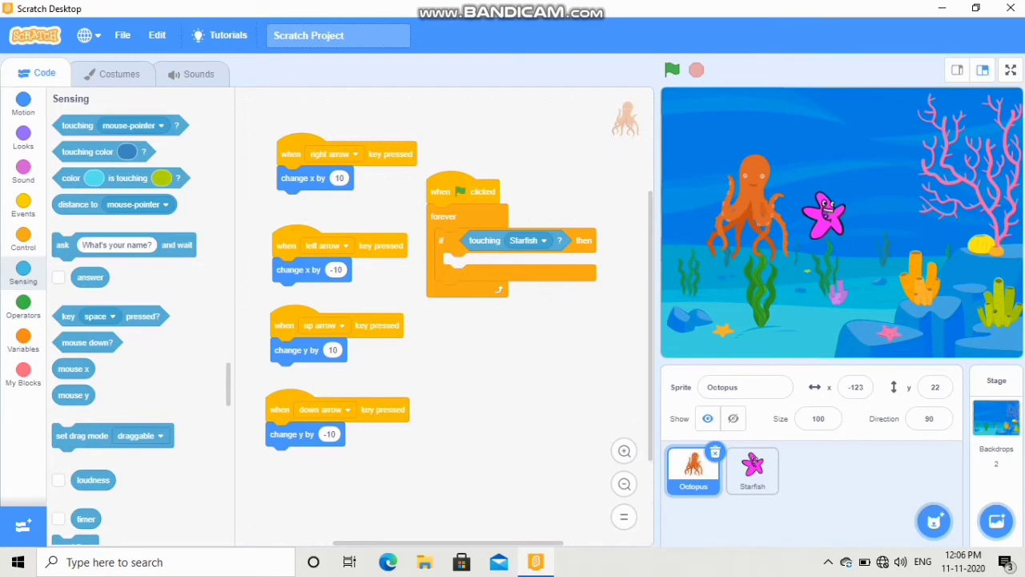
click(22, 336)
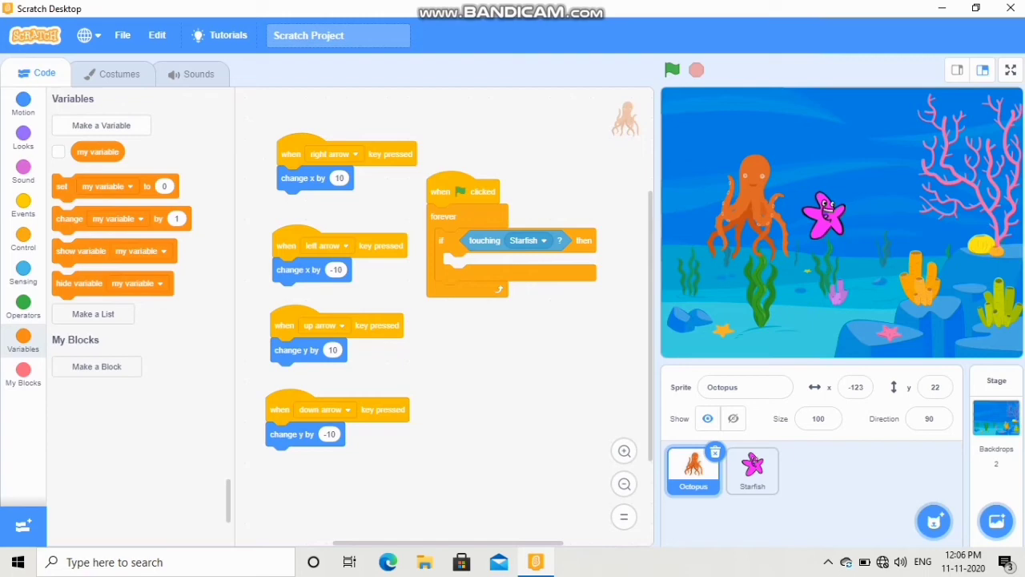
Create a new variable named Score
click(101, 125)
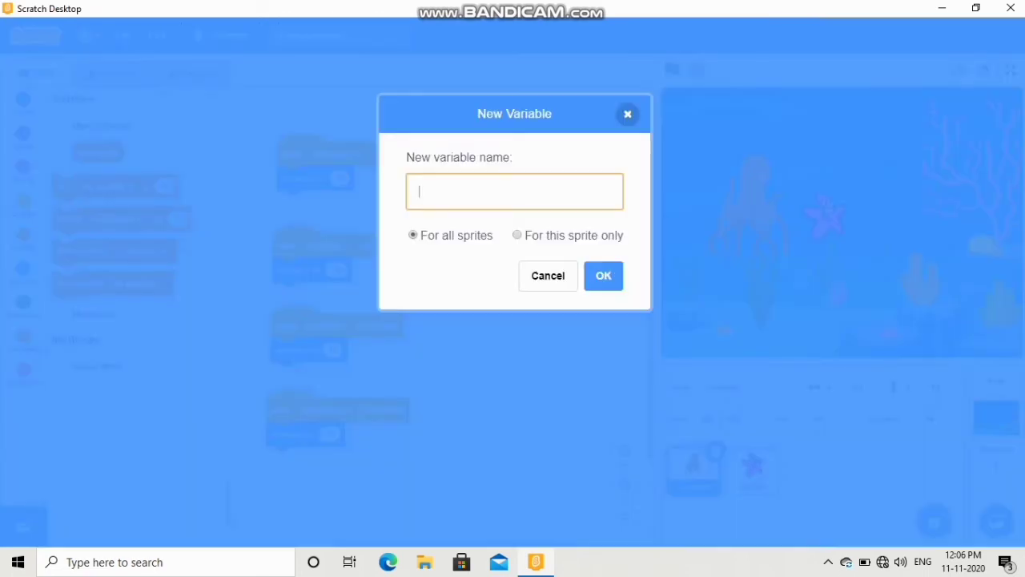
text(Sco)
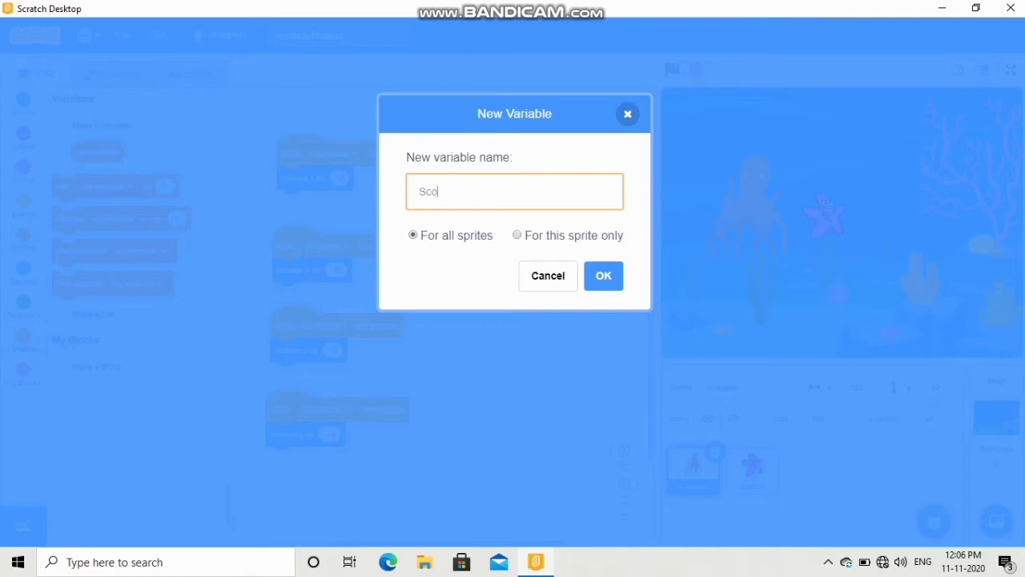
text(re)
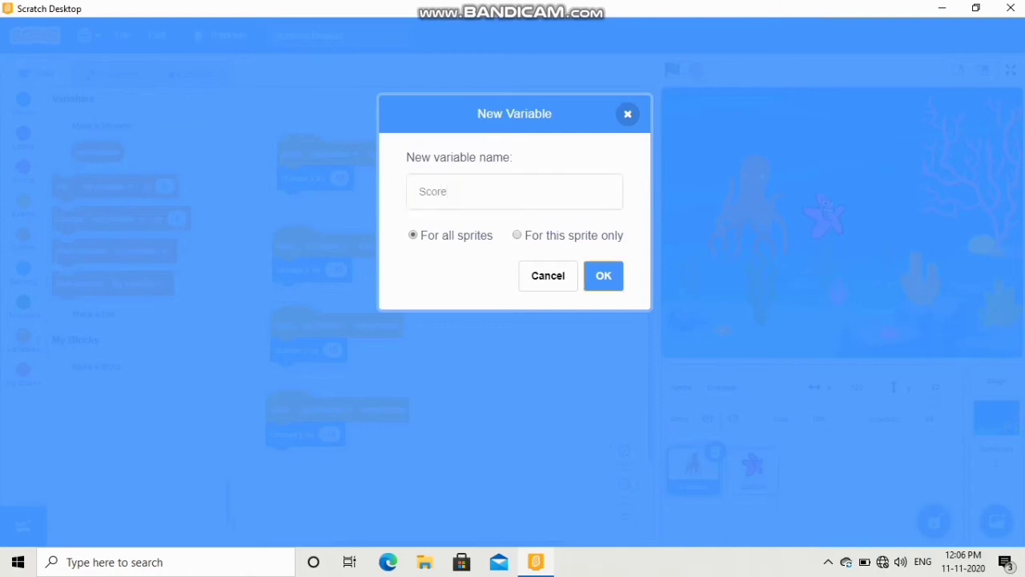
click(602, 276)
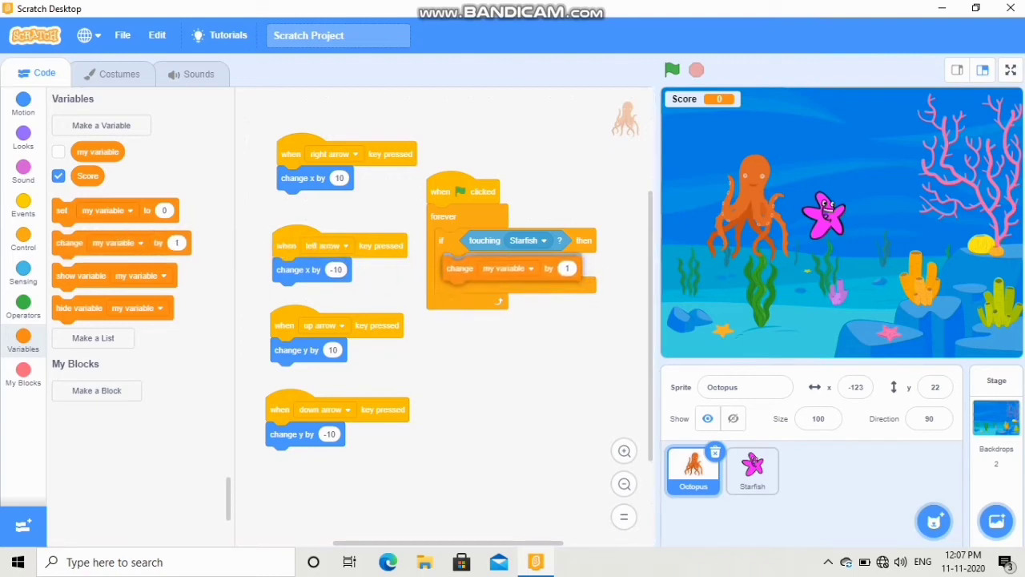
Make the touching check change Score by 1
click(506, 268)
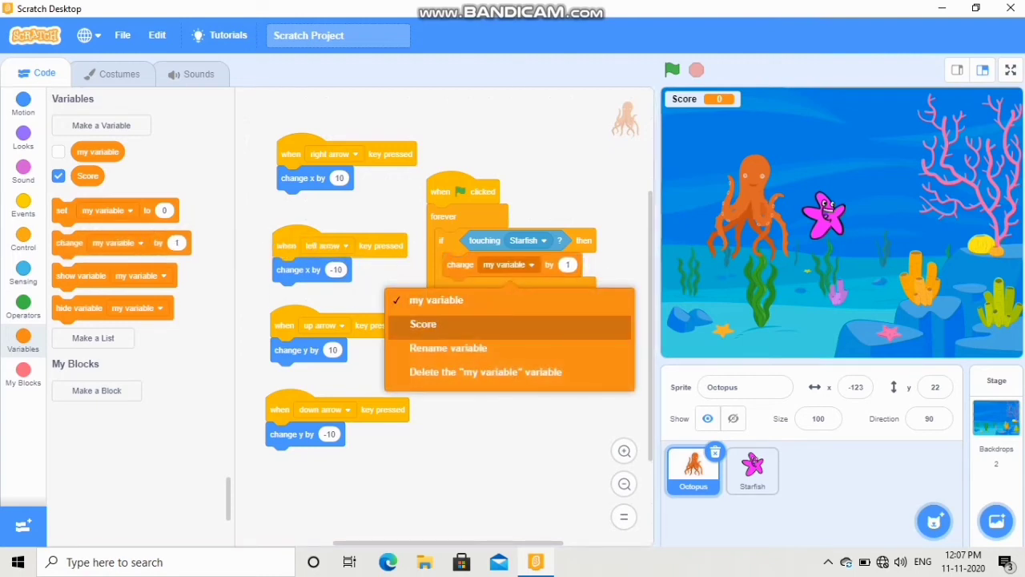
click(423, 323)
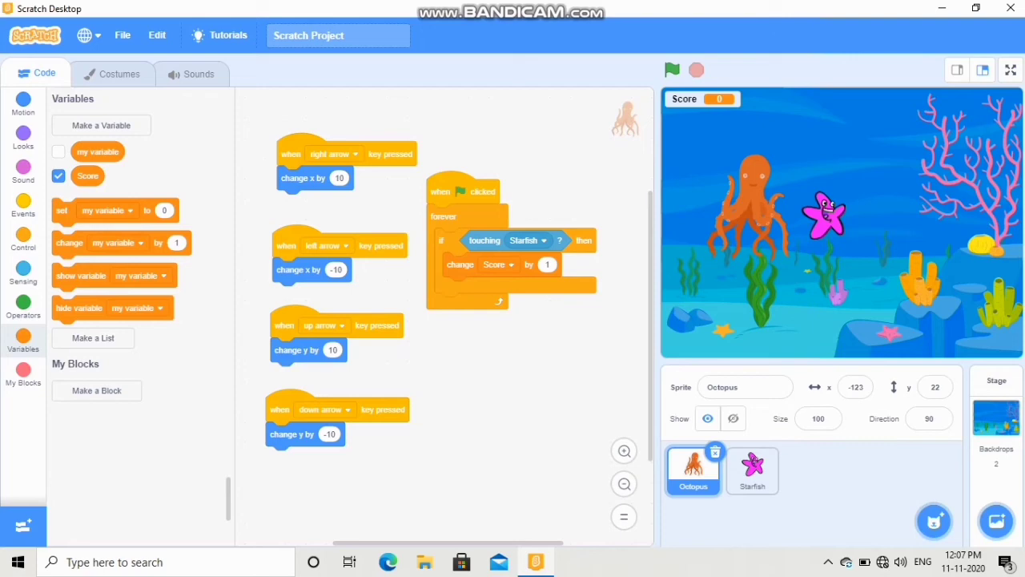
click(190, 74)
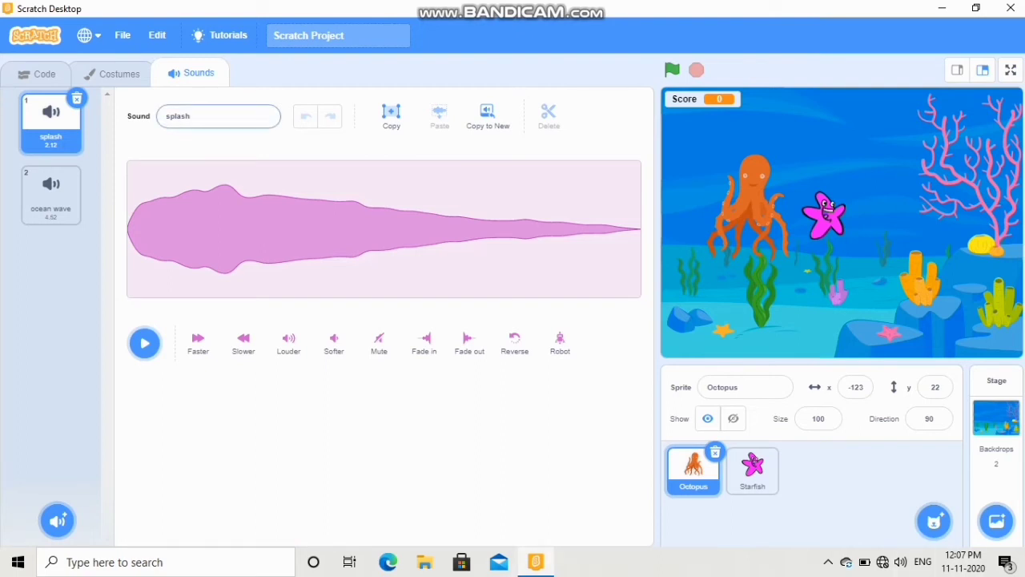
Add the Wand sound from the sound library to the octopus and return to its code
click(58, 519)
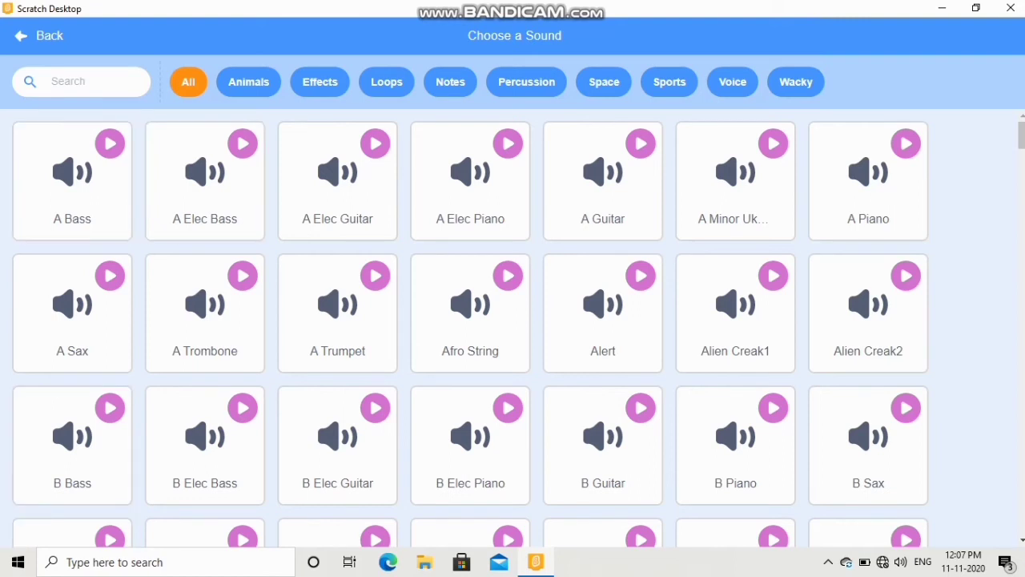
text(w)
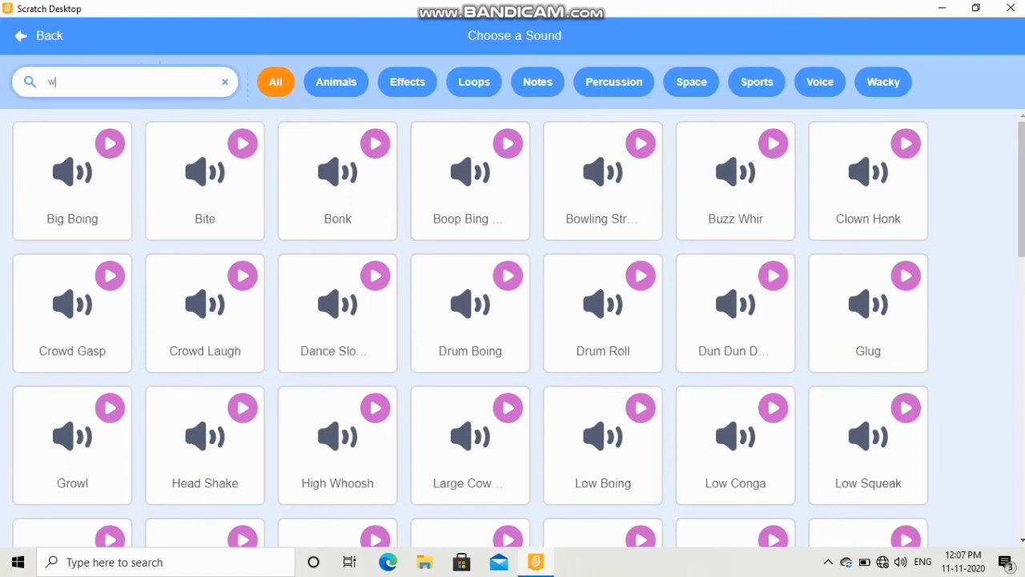
text(and)
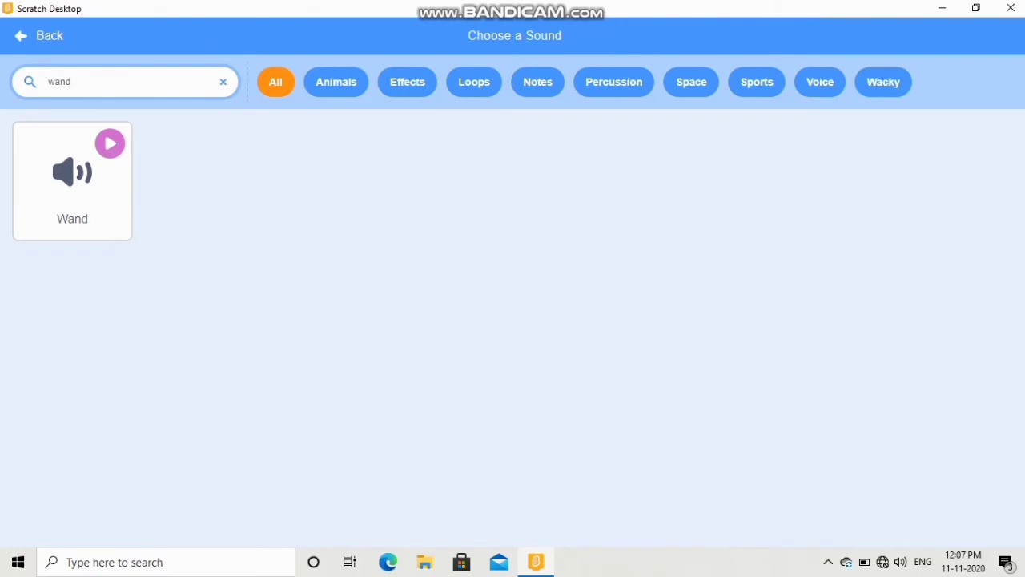
click(70, 179)
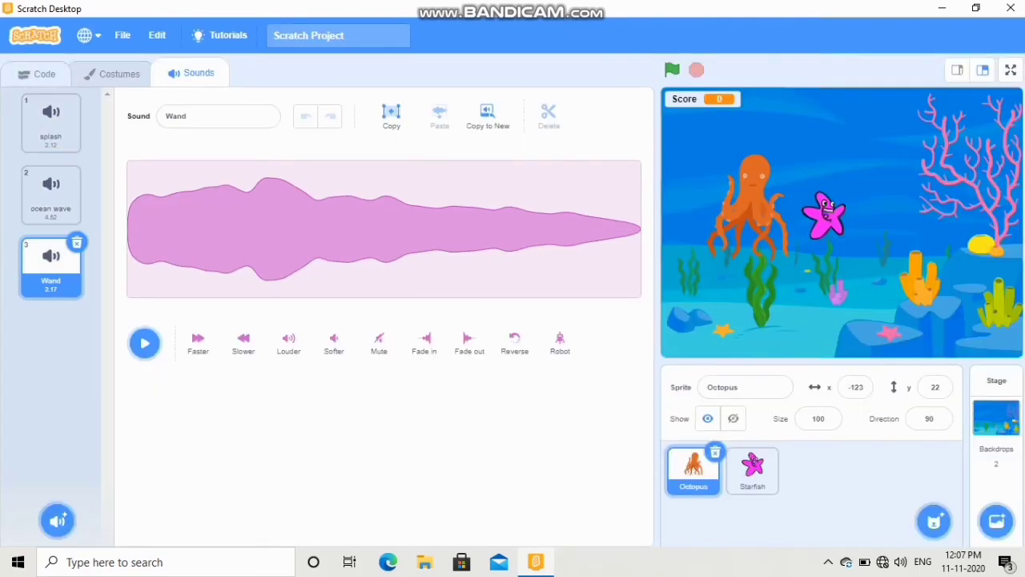
click(37, 74)
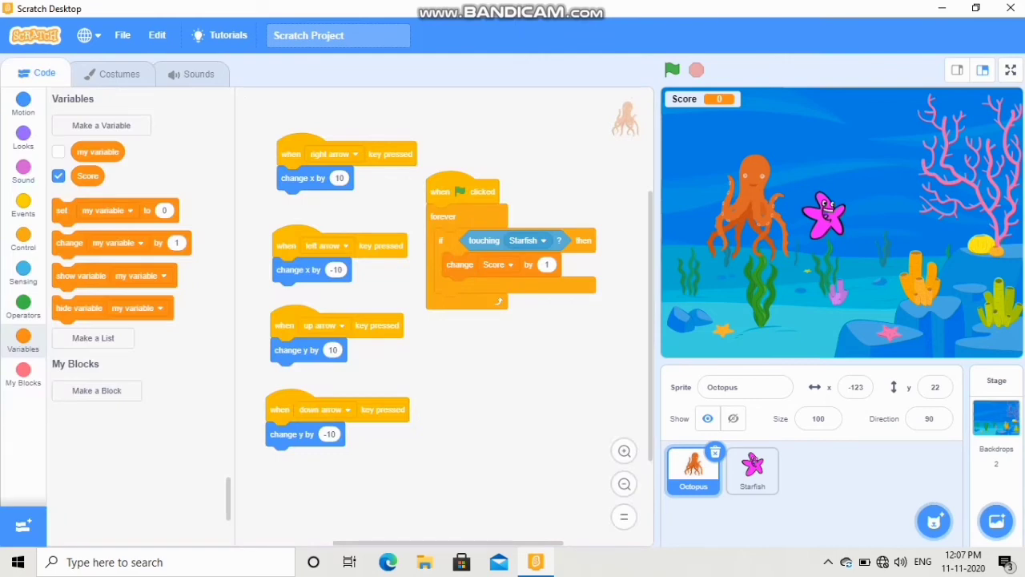
Play the Wand sound after changing Score, check the starfish's script, and show the stage full screen
click(22, 166)
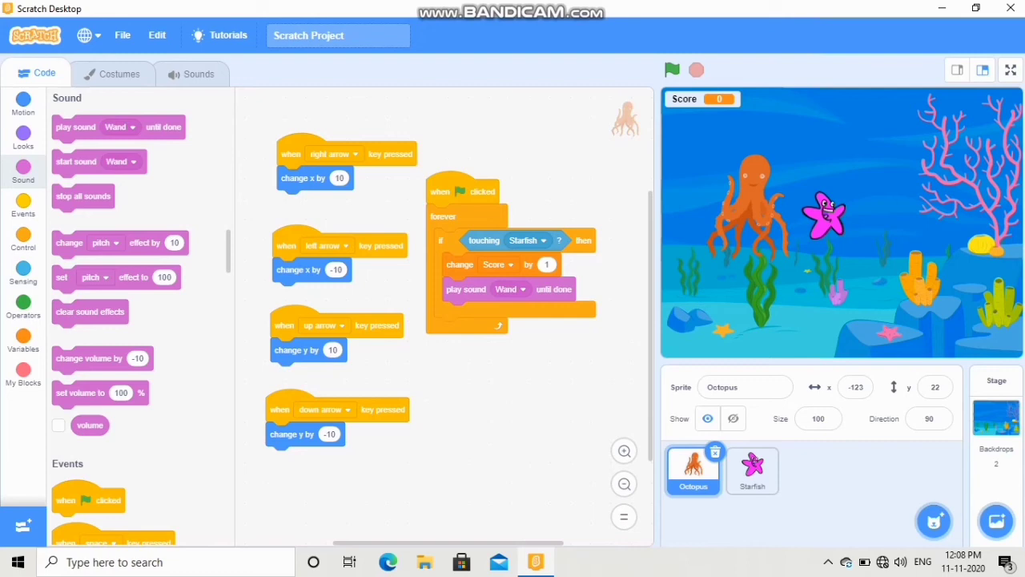
click(751, 471)
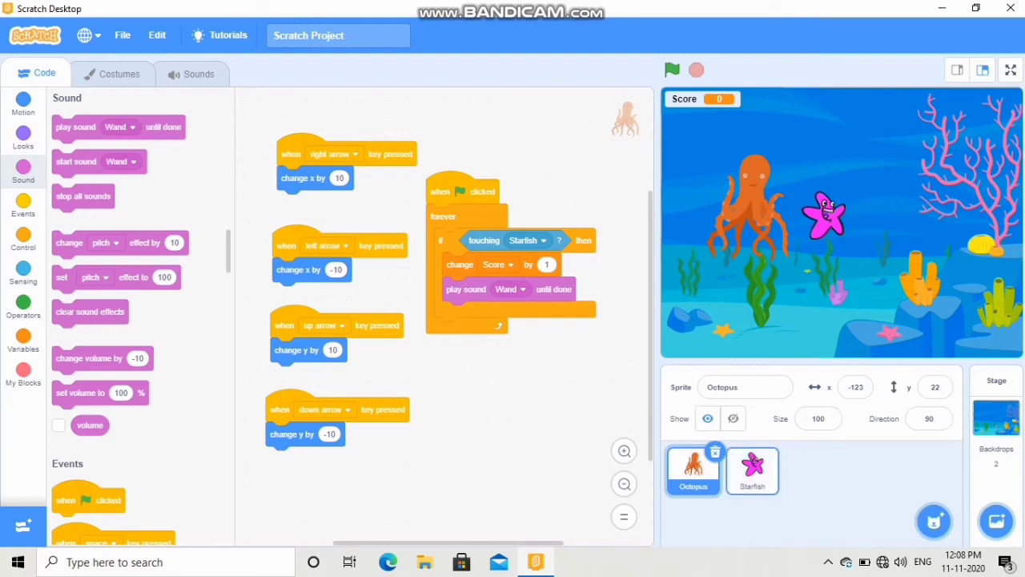
click(751, 471)
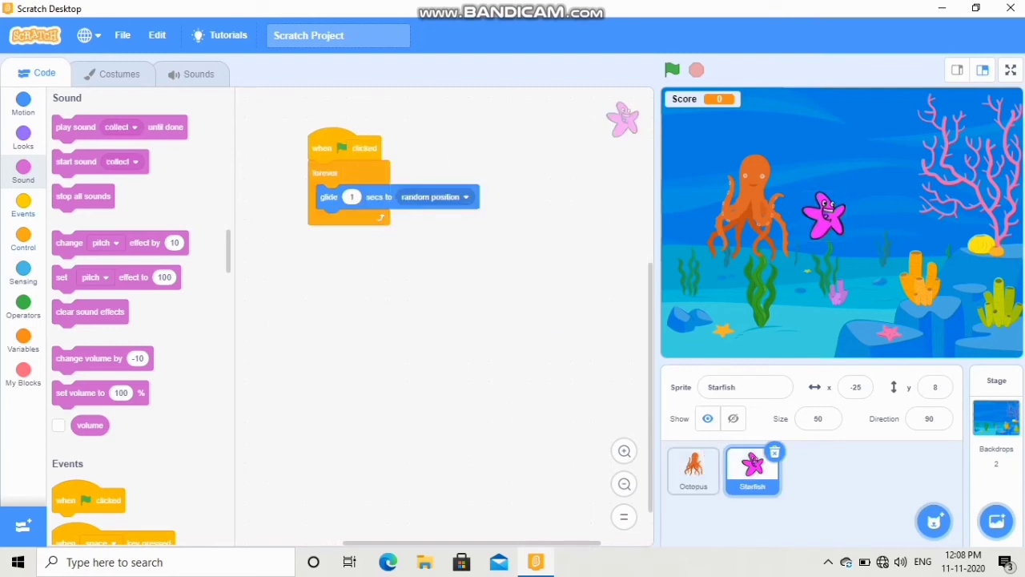
click(23, 131)
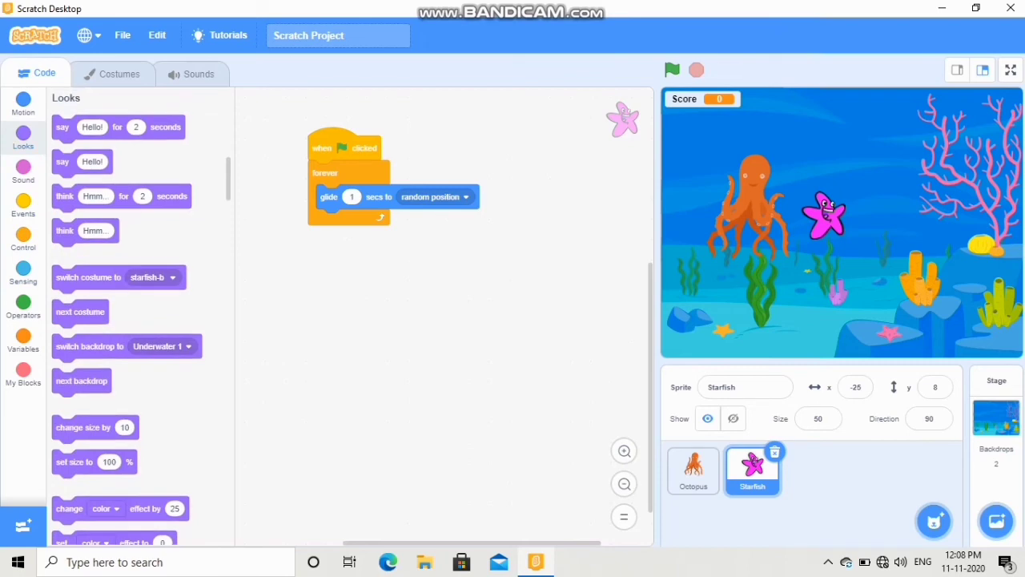
drag(80, 311, 354, 195)
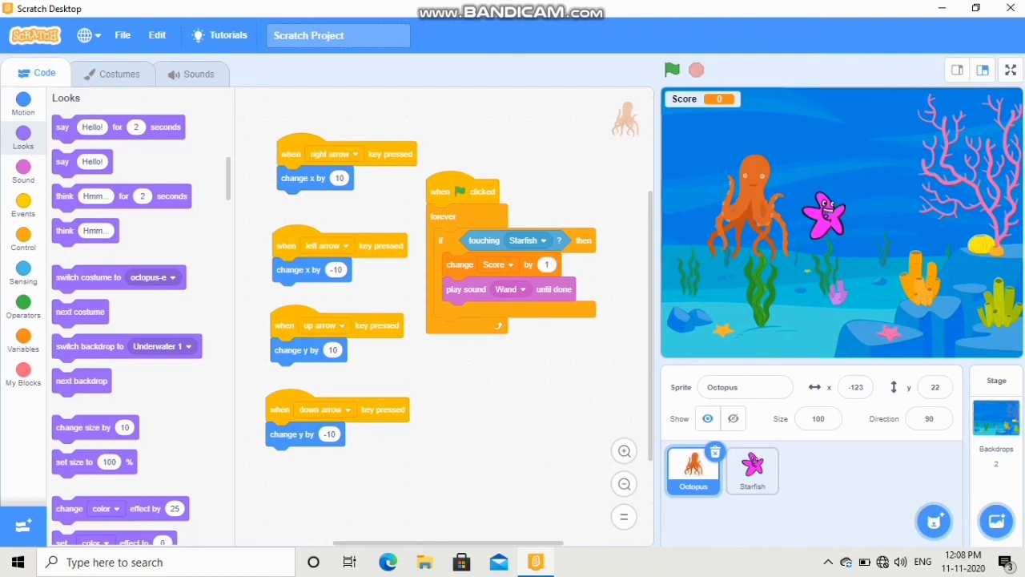
mouse_move(1010, 70)
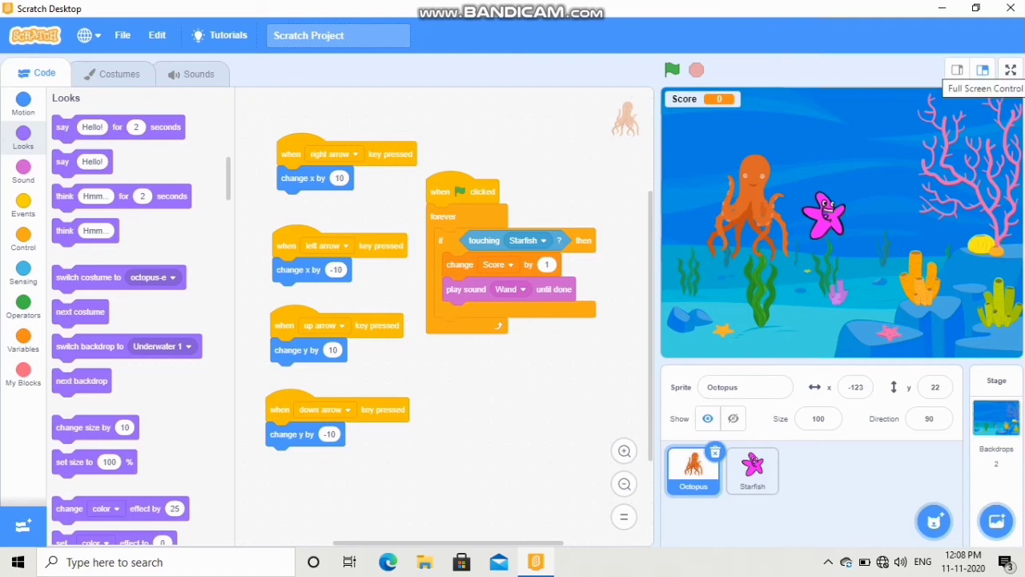
click(1010, 69)
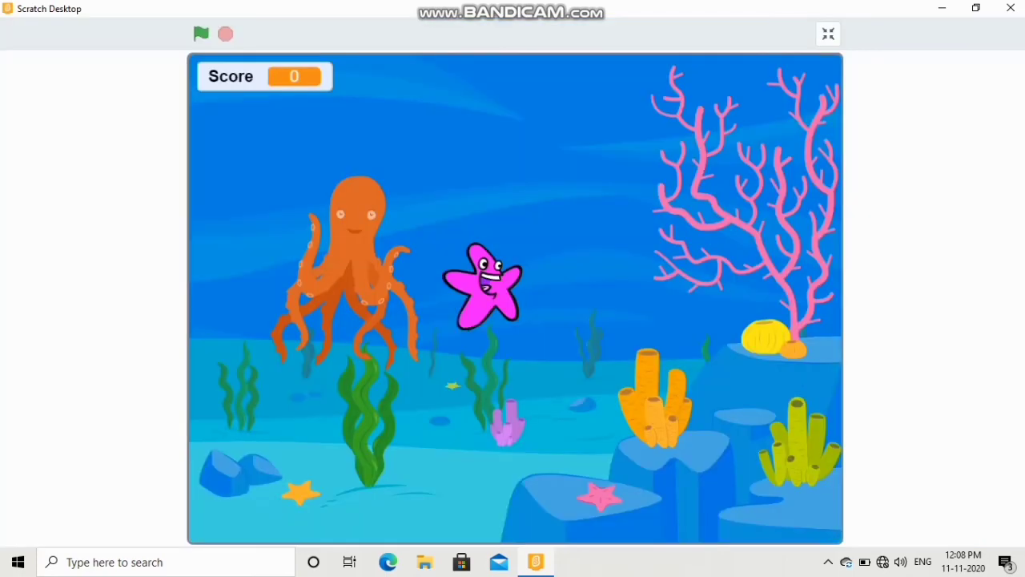